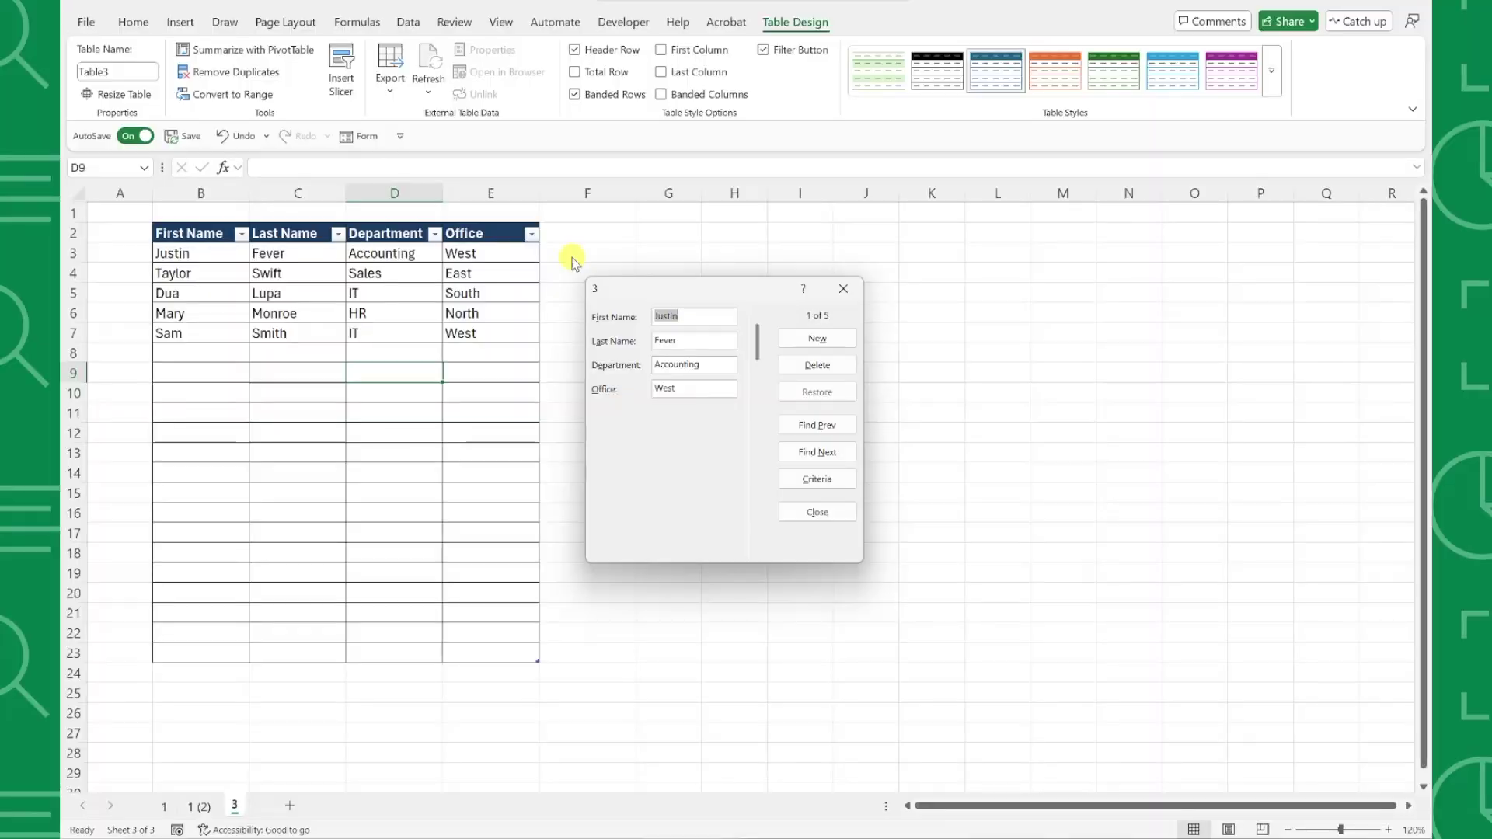
- Close the data-entry form, leaving the five original employee records in the table
click(816, 337)
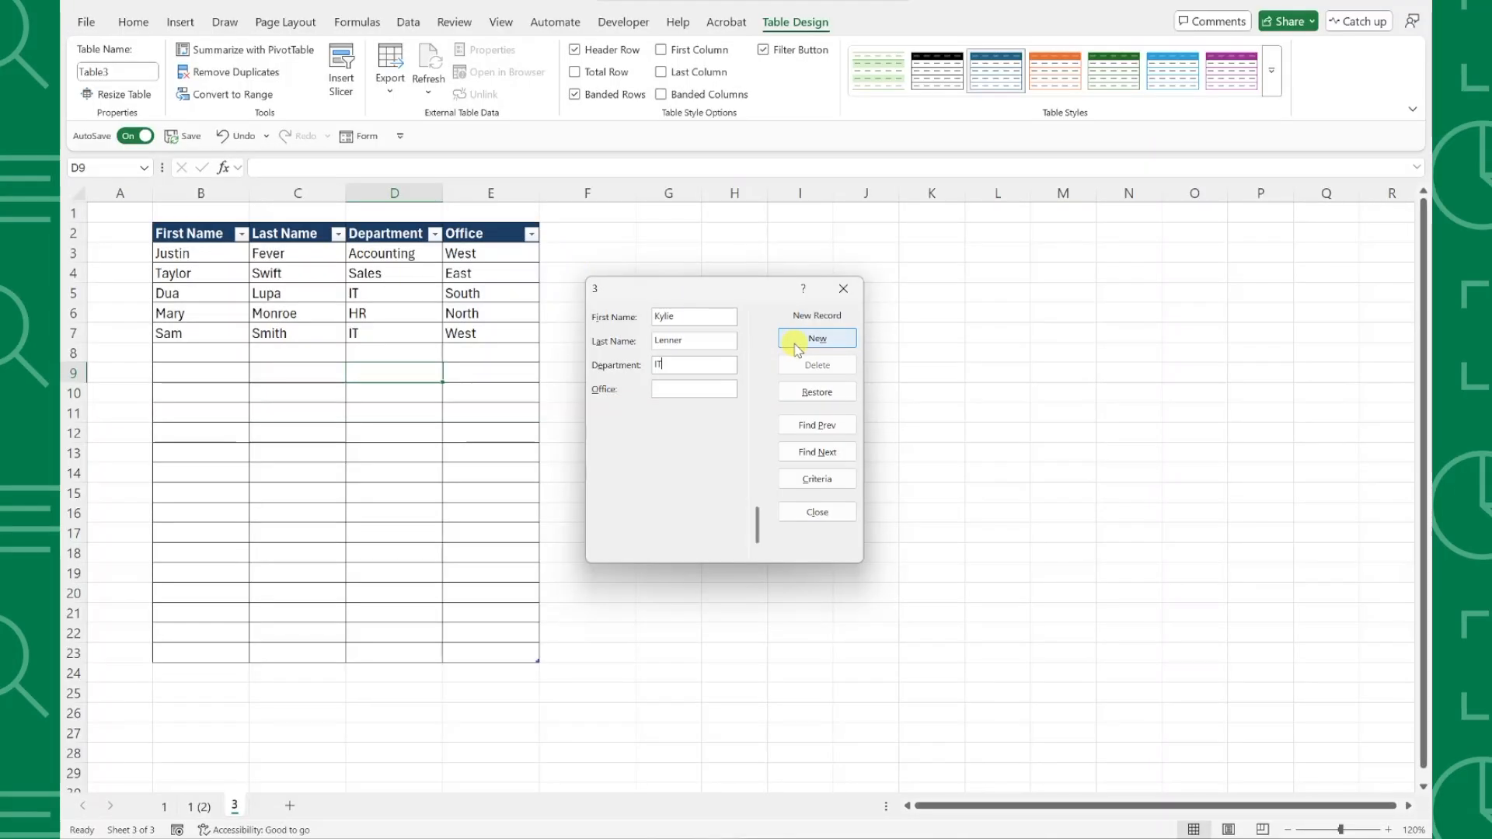
click(816, 339)
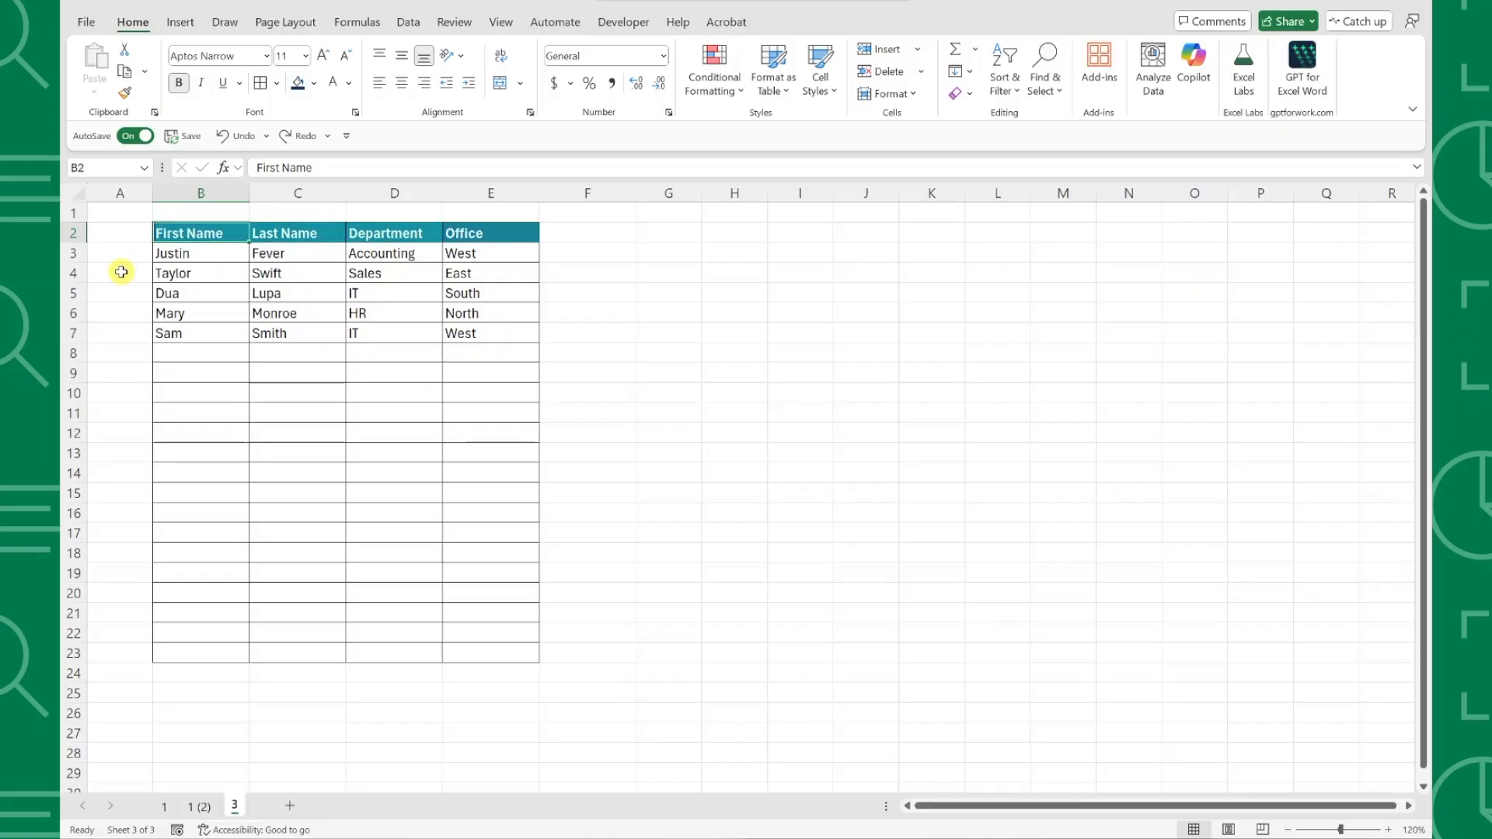
click(200, 353)
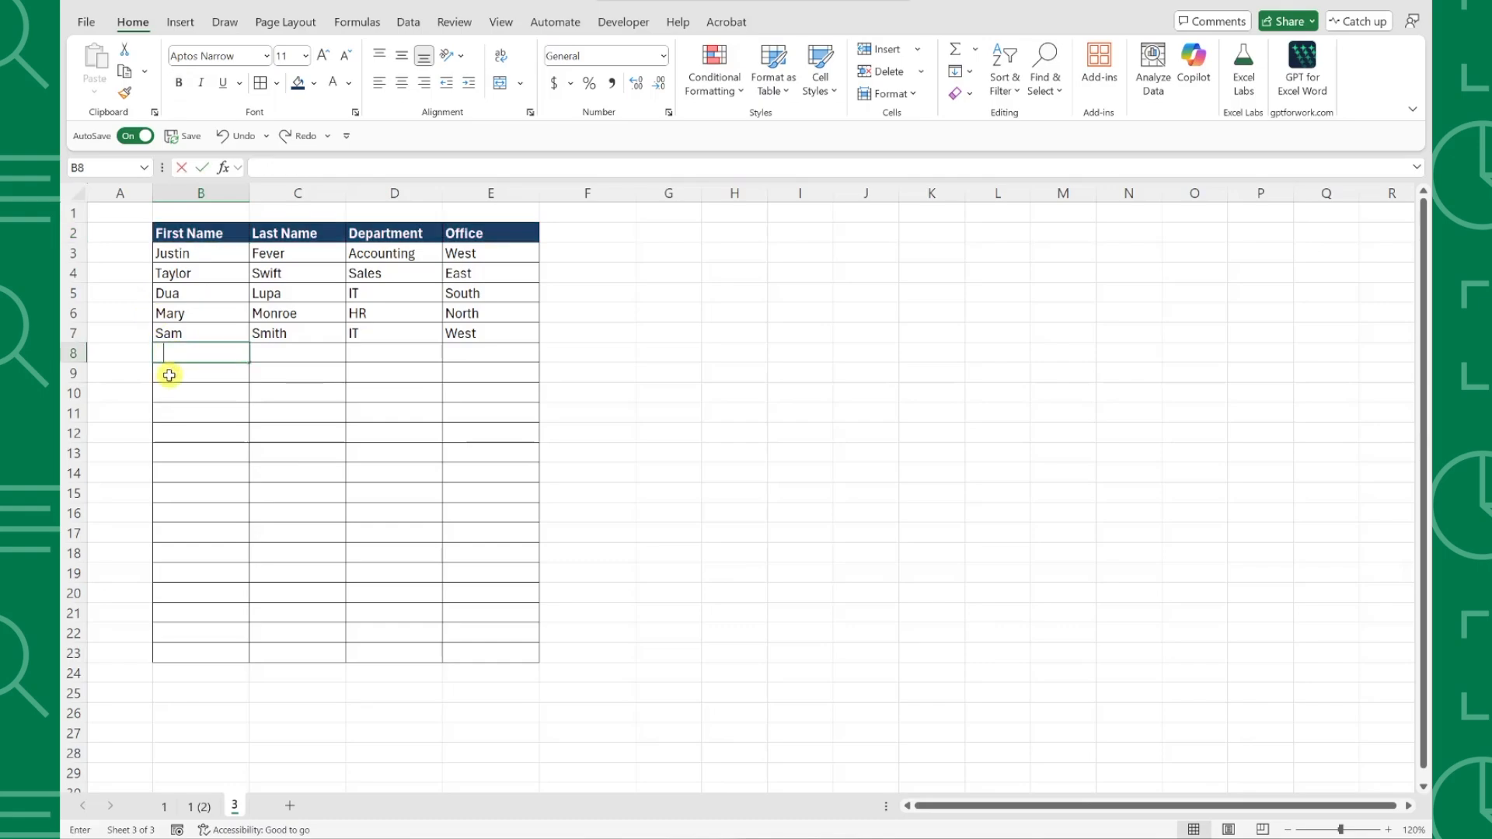
text(Lenn)
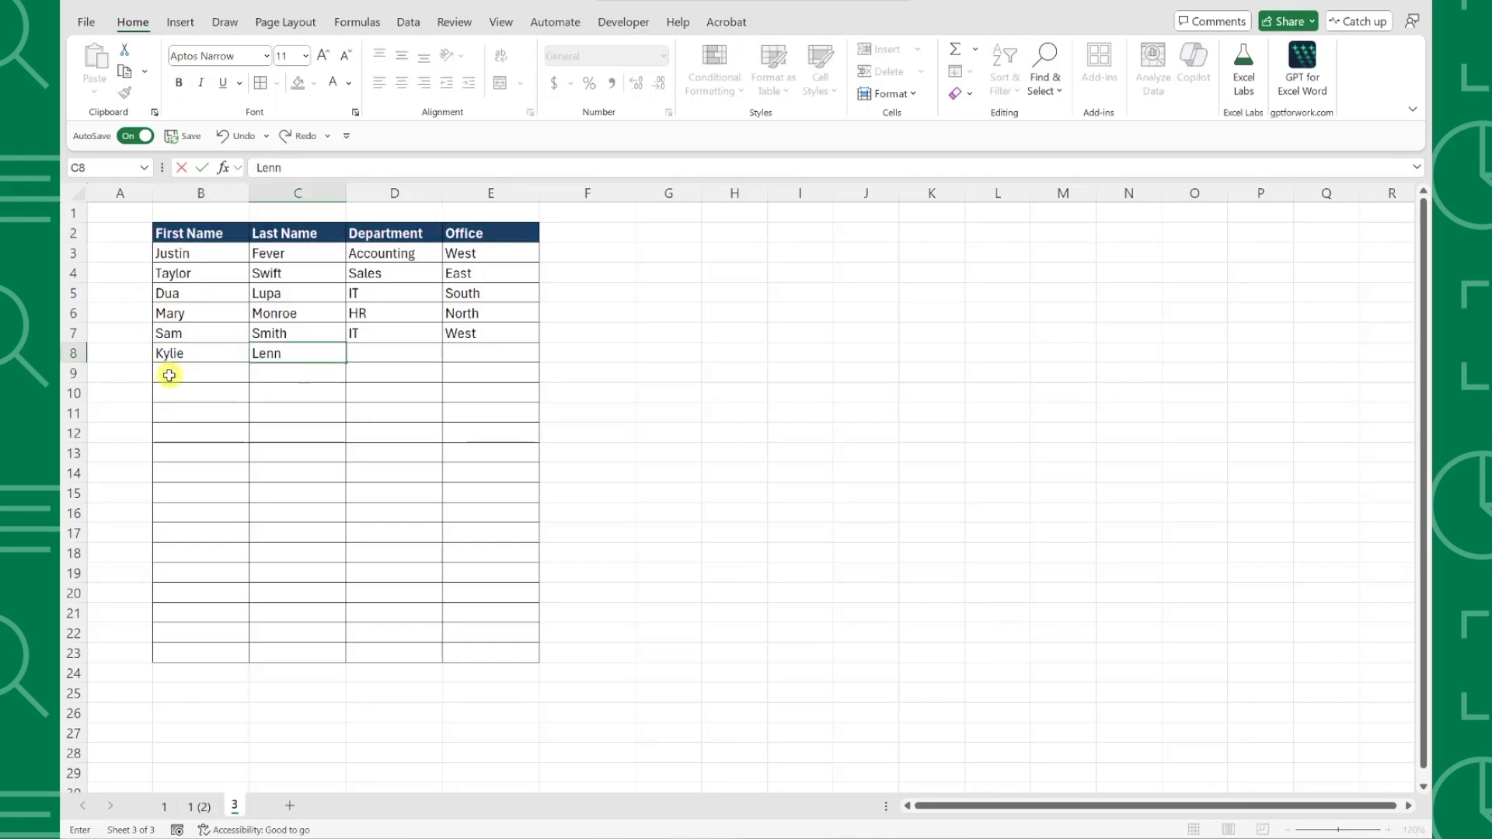
text(IT)
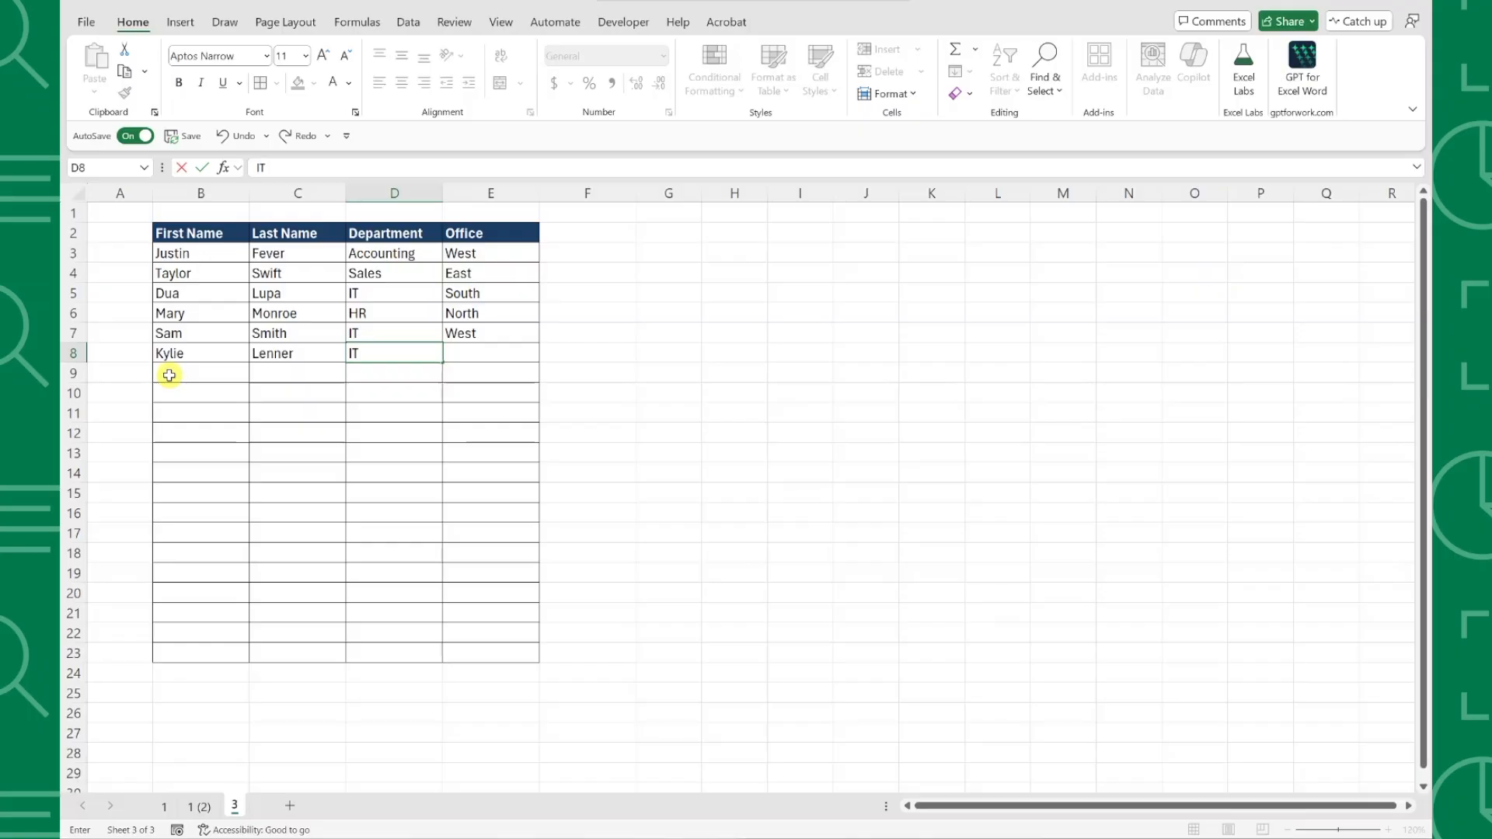
click(490, 353)
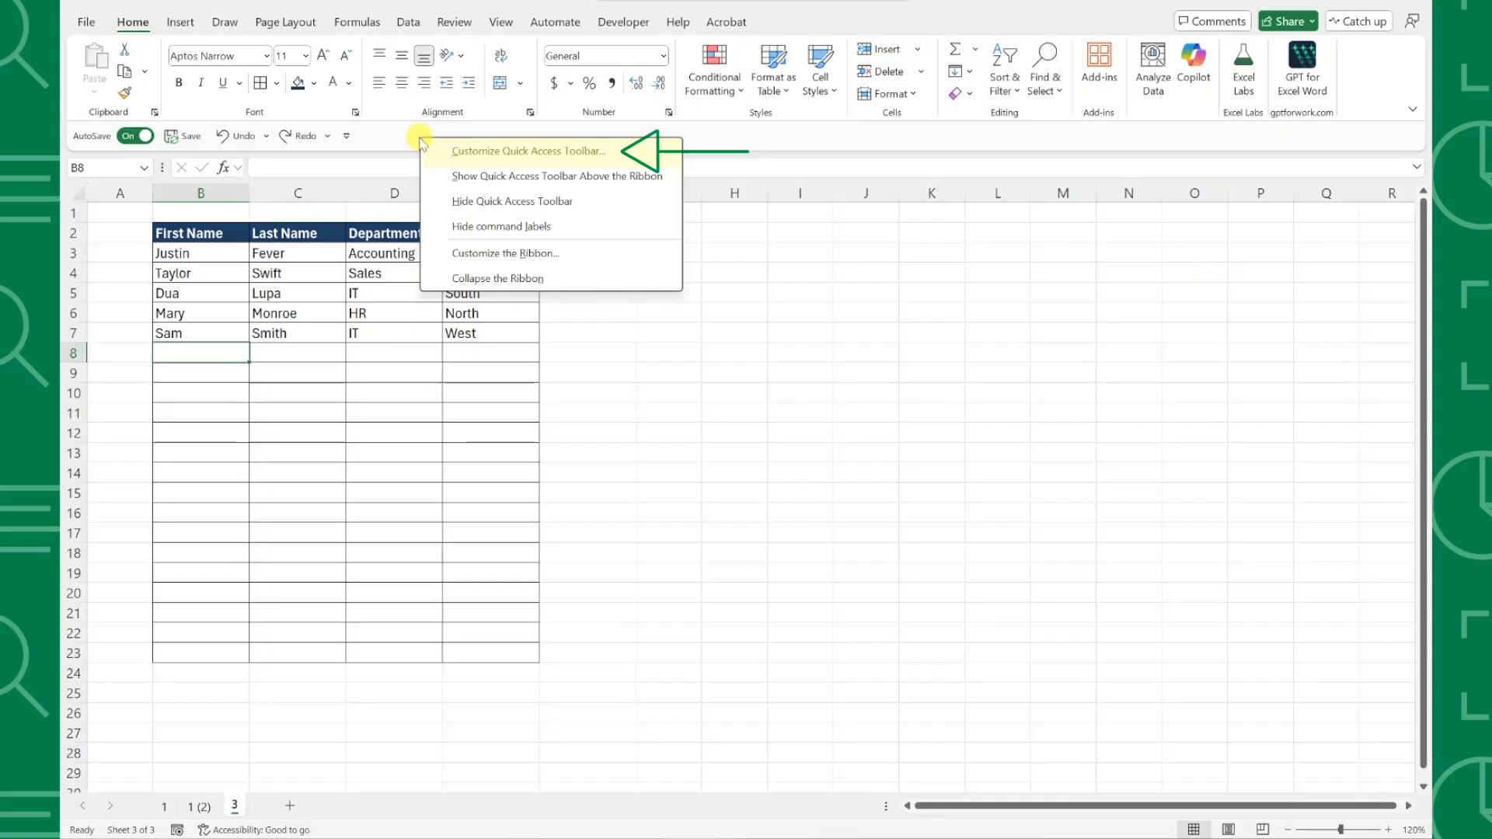
- Add the Form... command from All Commands to the Quick Access Toolbar and confirm
click(528, 151)
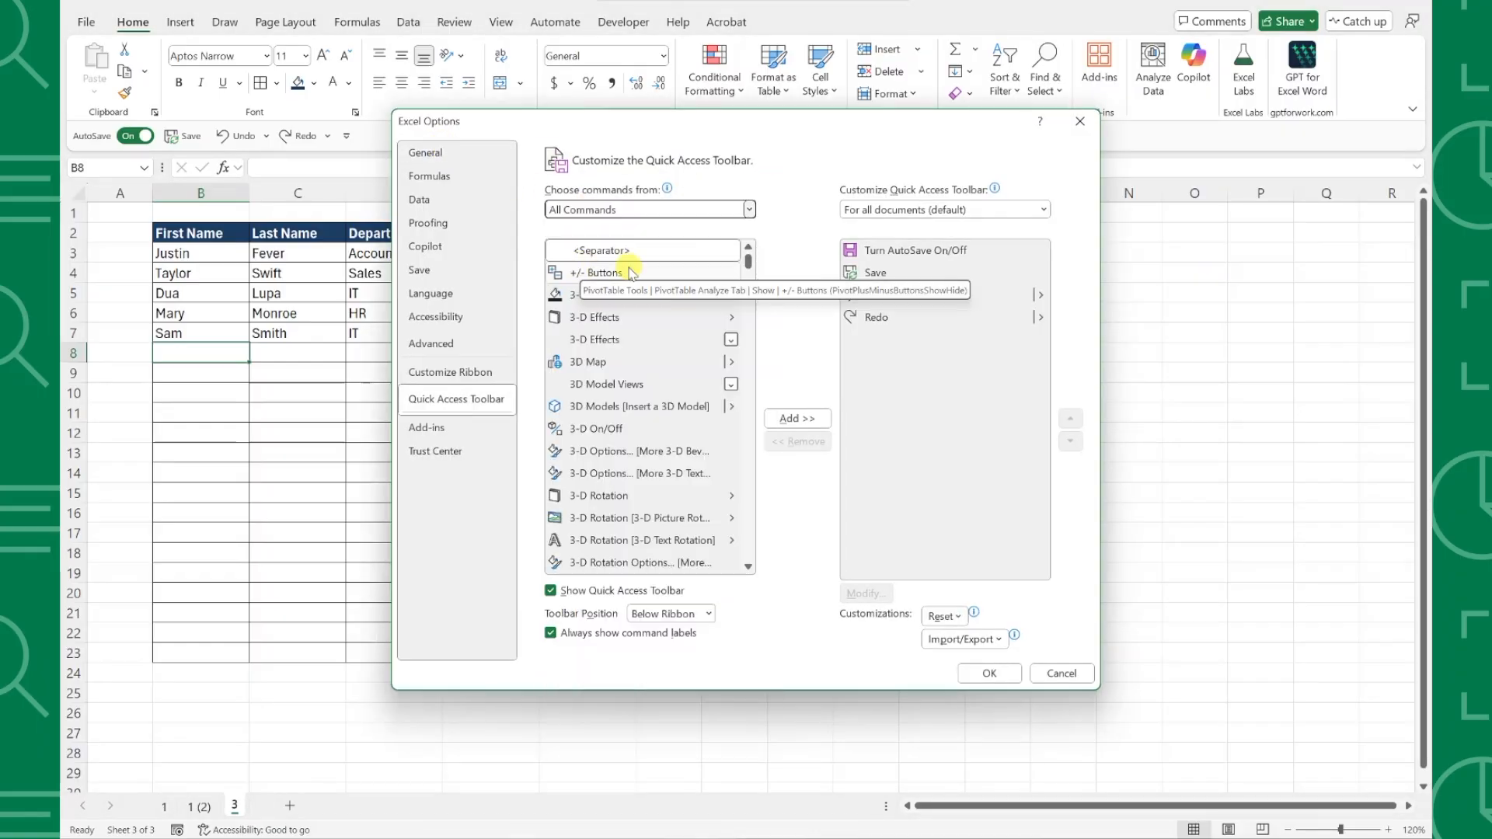
scroll(down, 3)
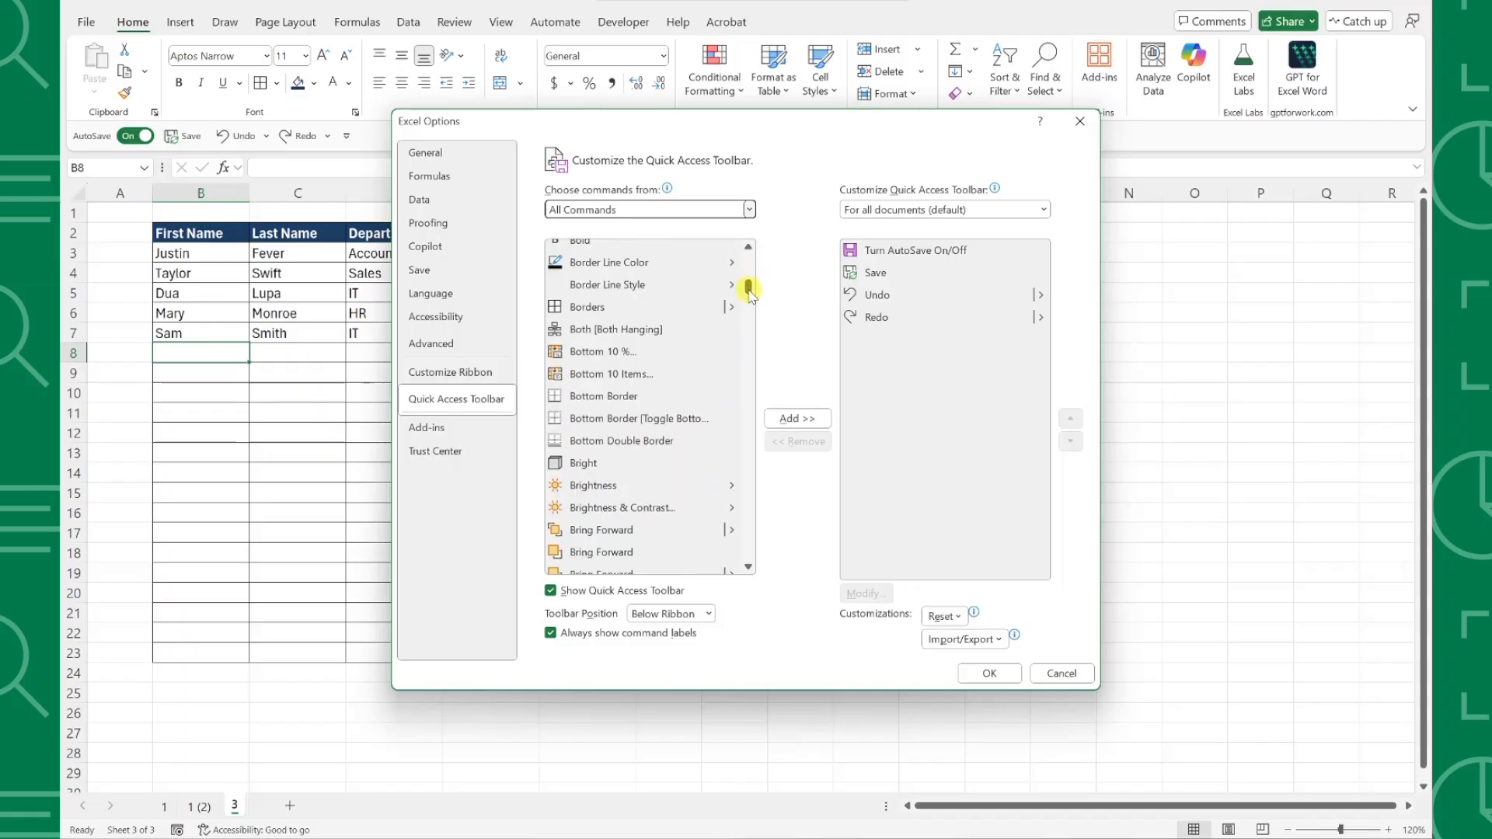
scroll(down, 3)
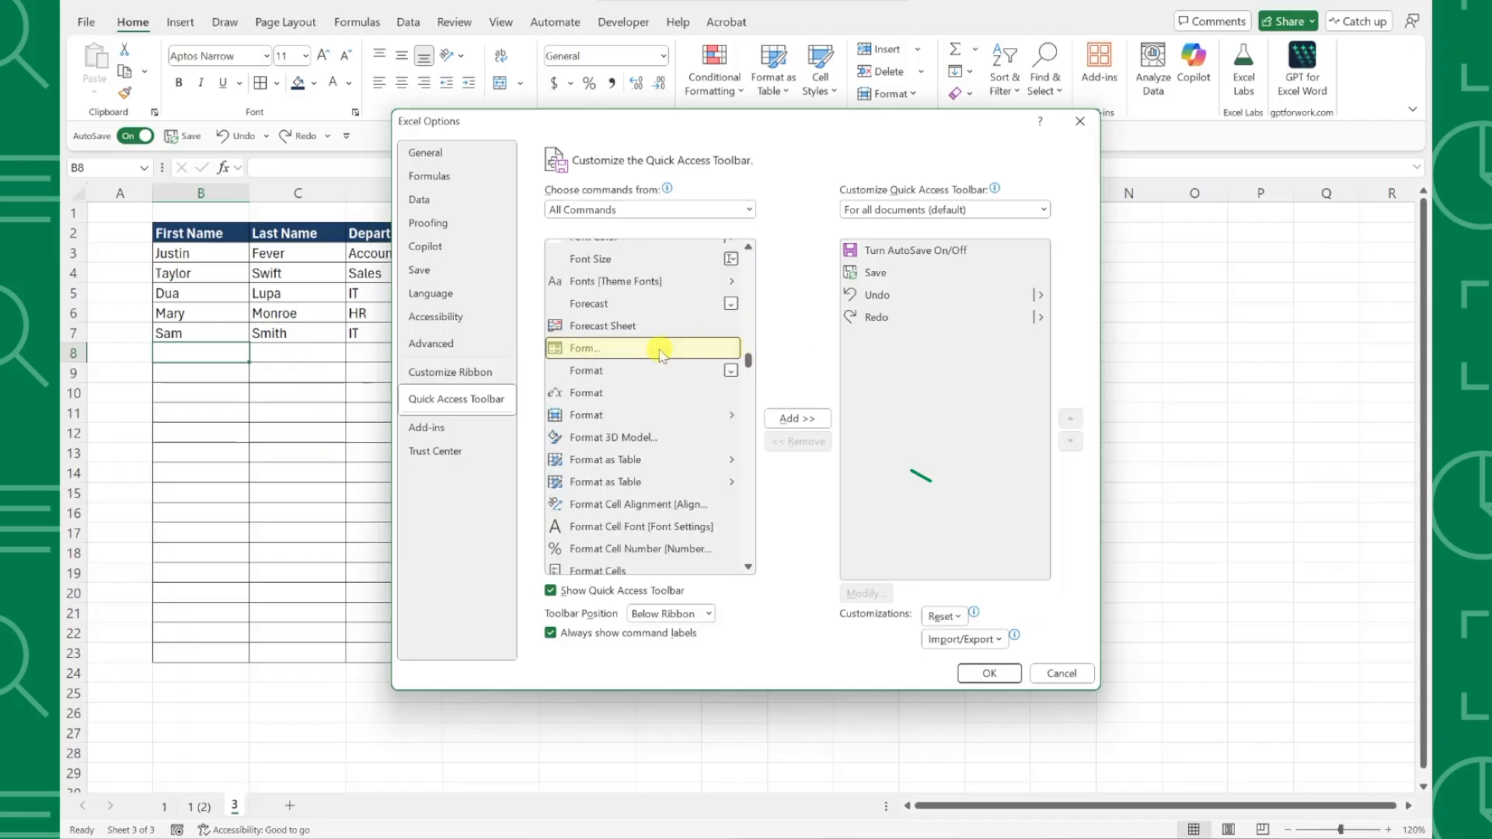
click(796, 418)
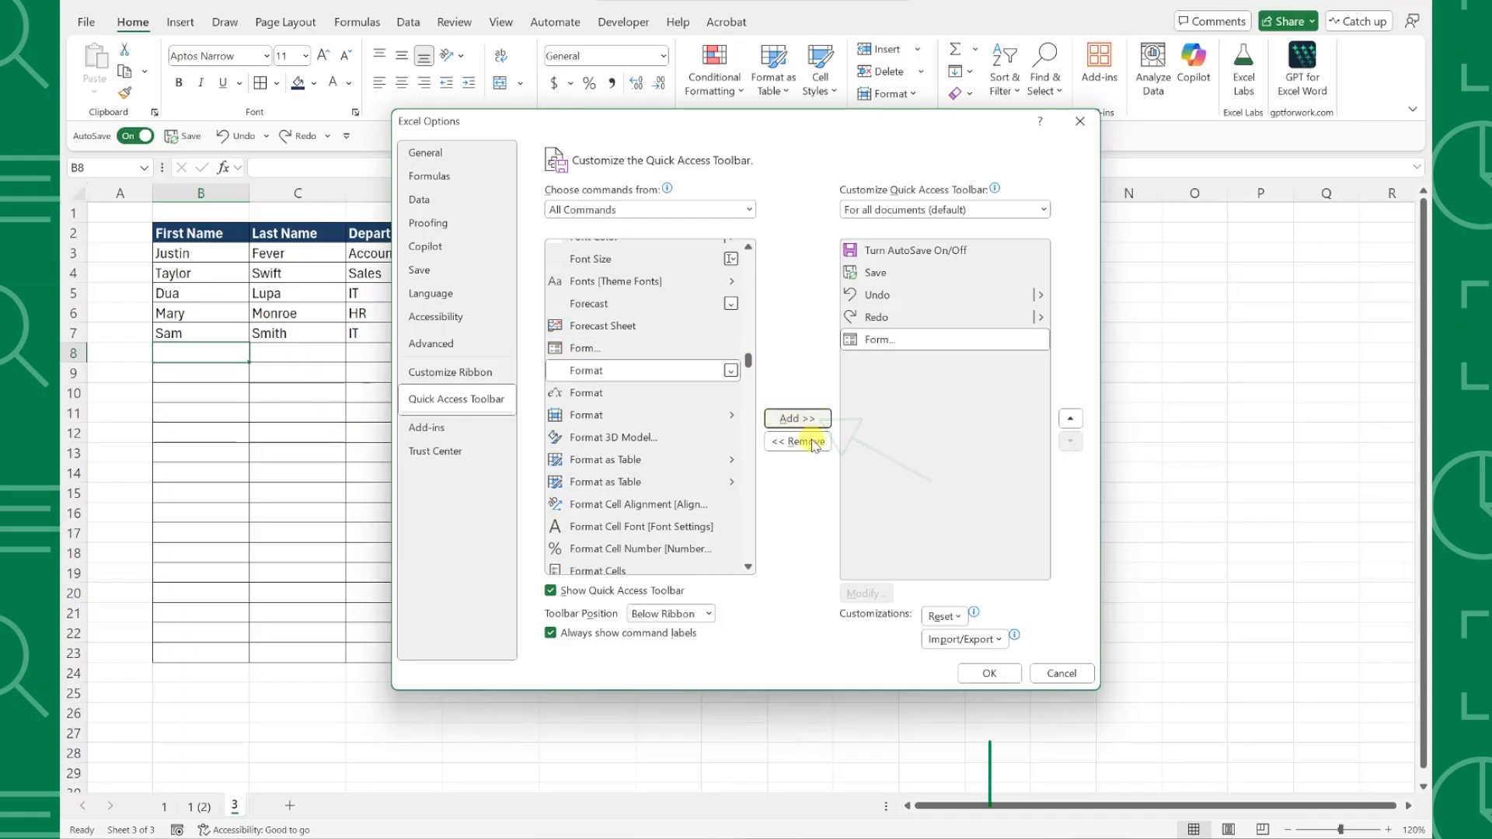
click(989, 673)
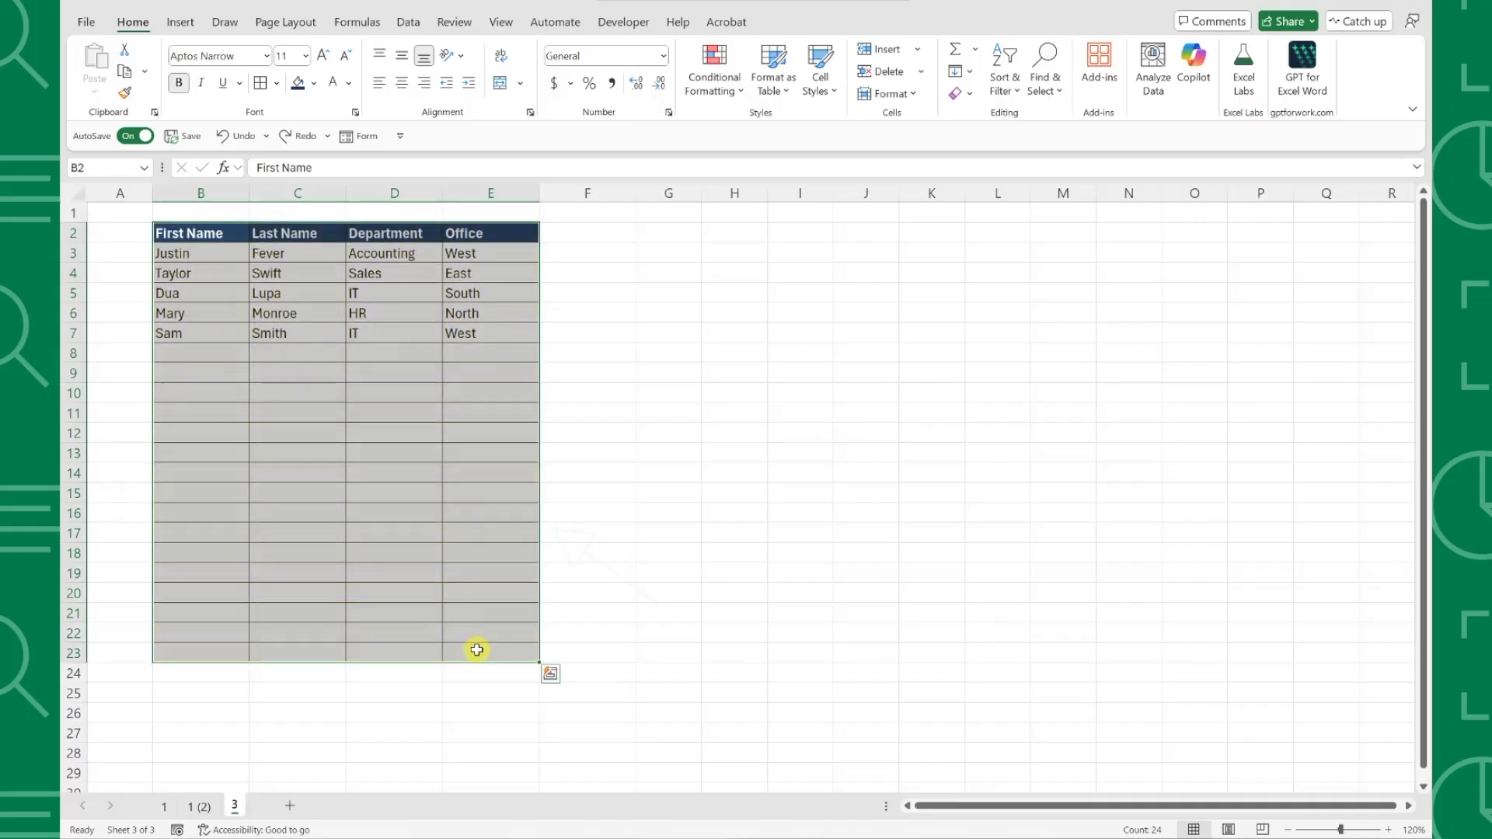
- Select a cell in the employee table and launch the Form dialog showing Justin Fever, 1 of 5
click(772, 69)
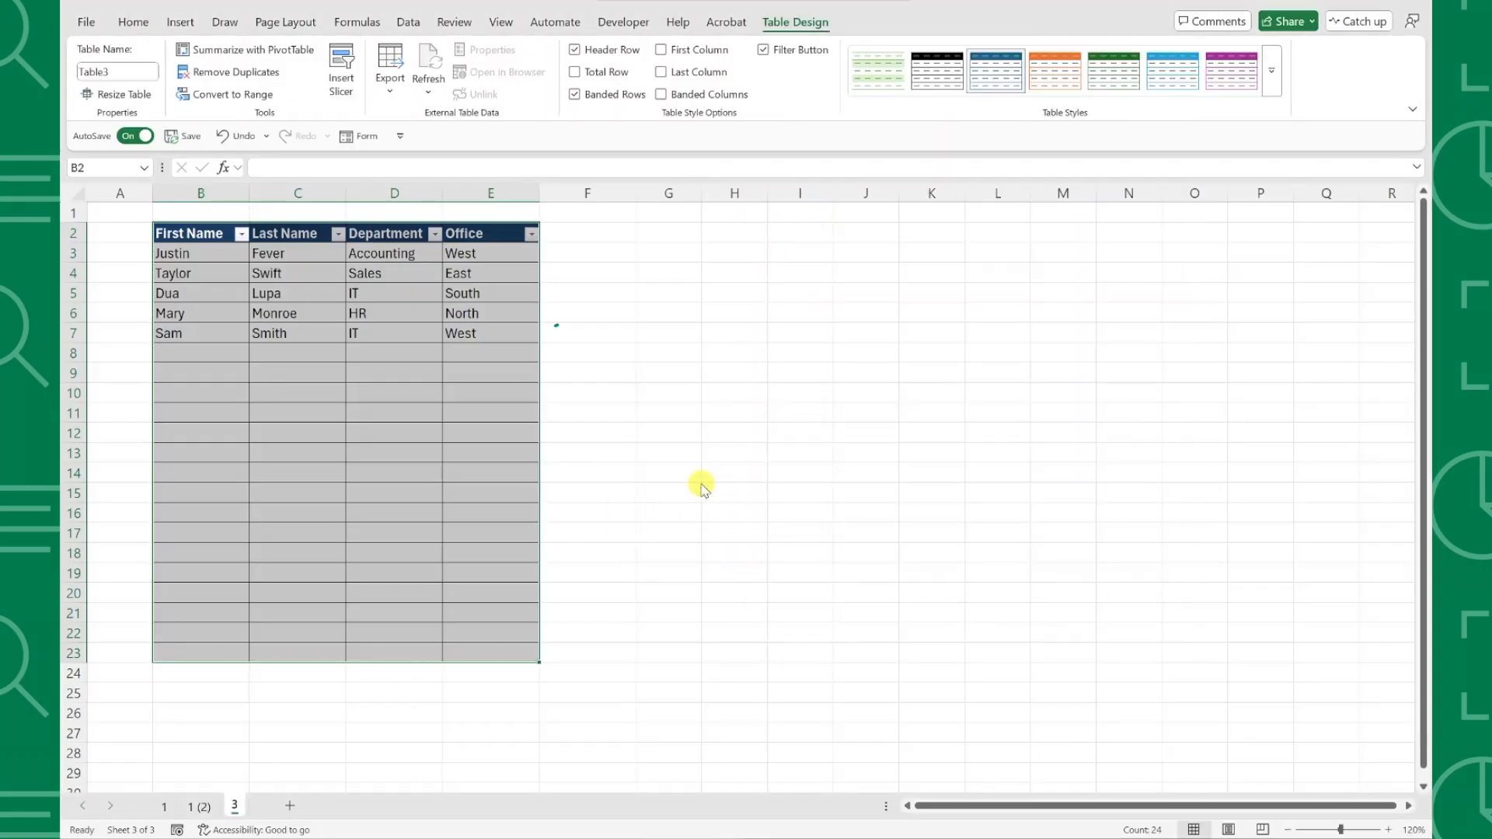
click(393, 371)
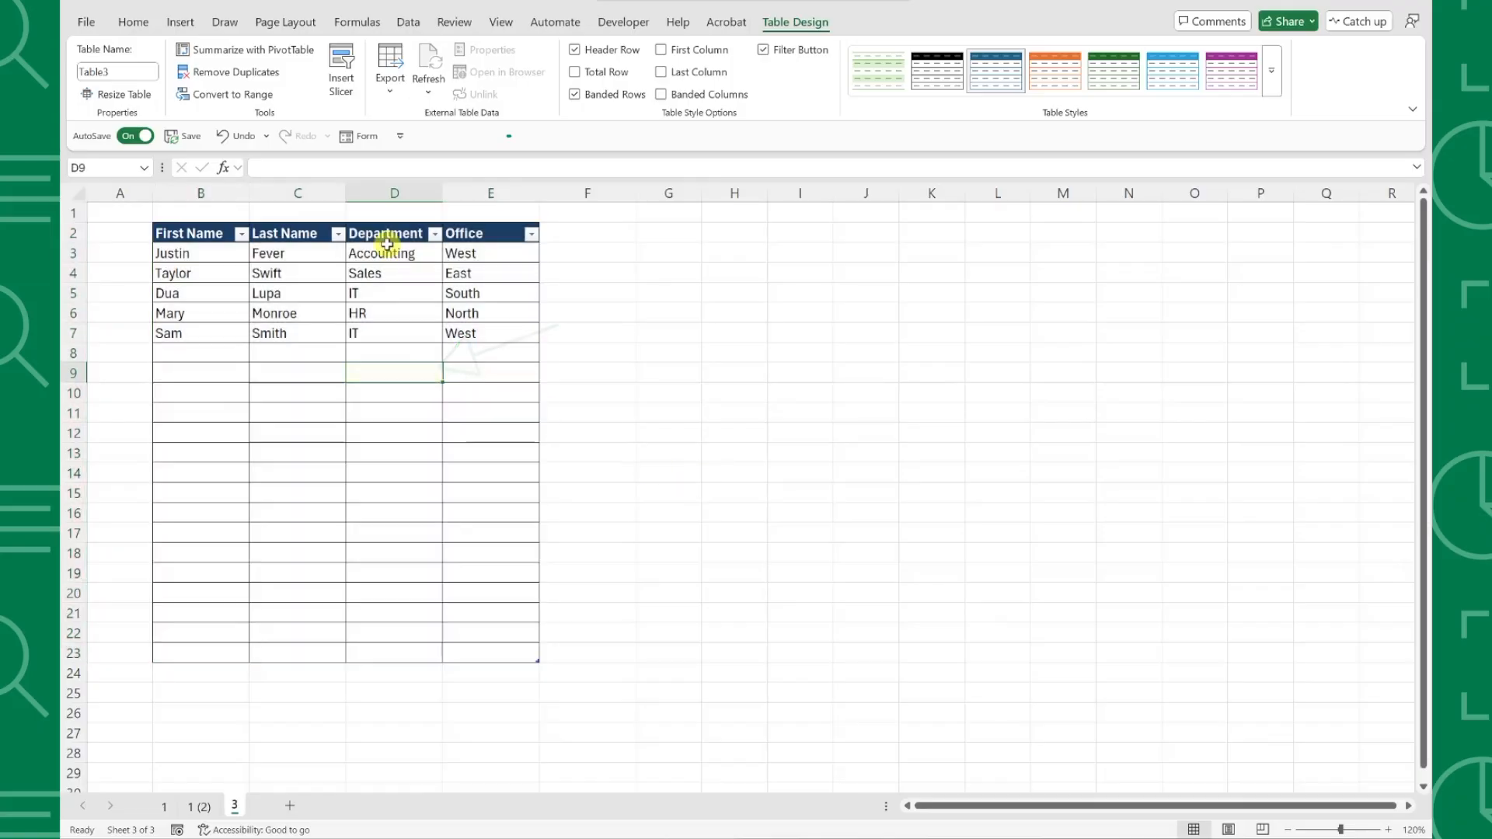
click(359, 135)
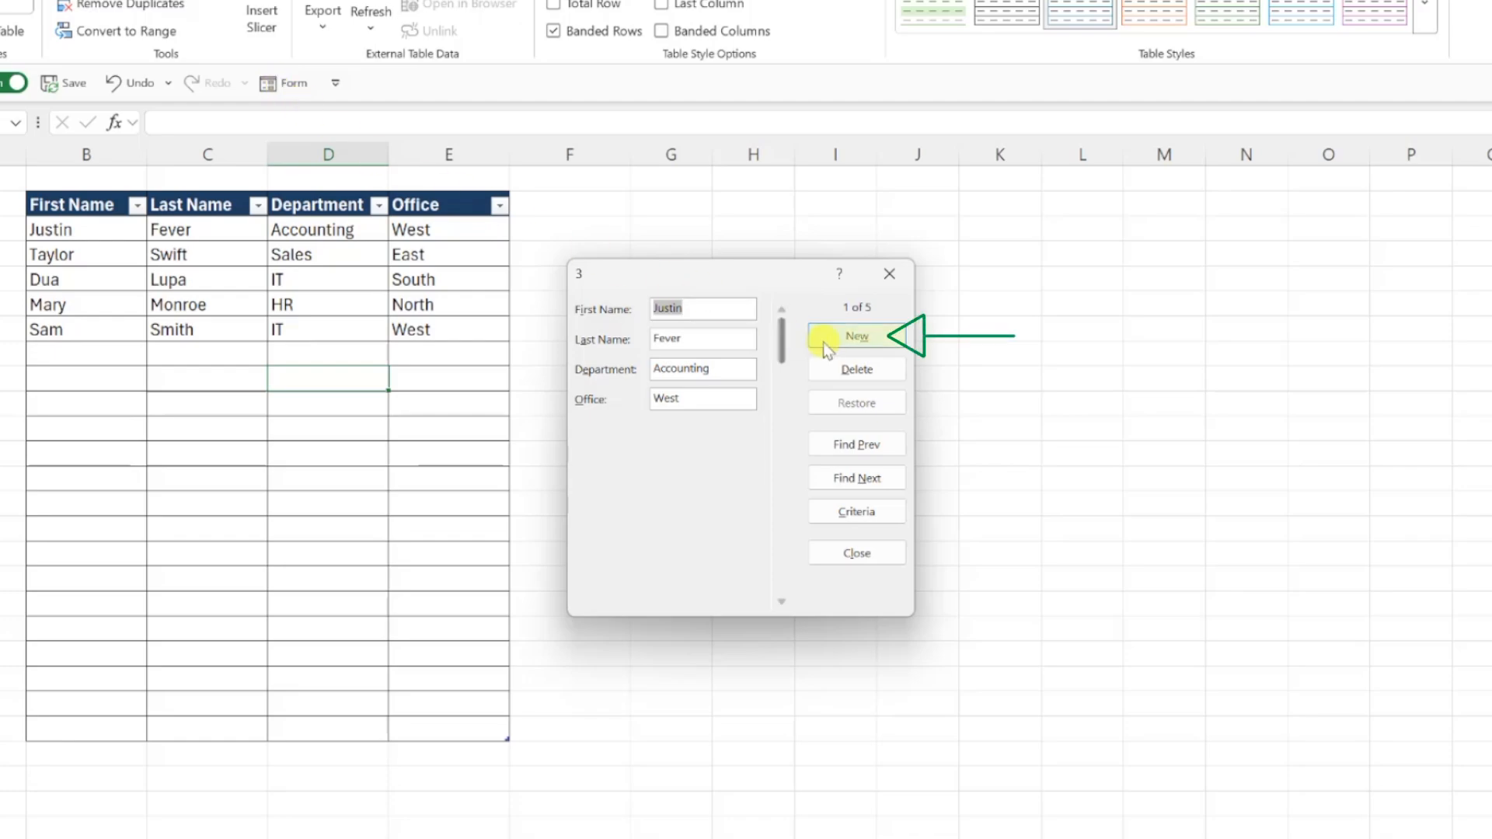
- Add Kylie Lenner, IT, North as a sixth employee record and return to browsing
click(855, 336)
text(Kylie)
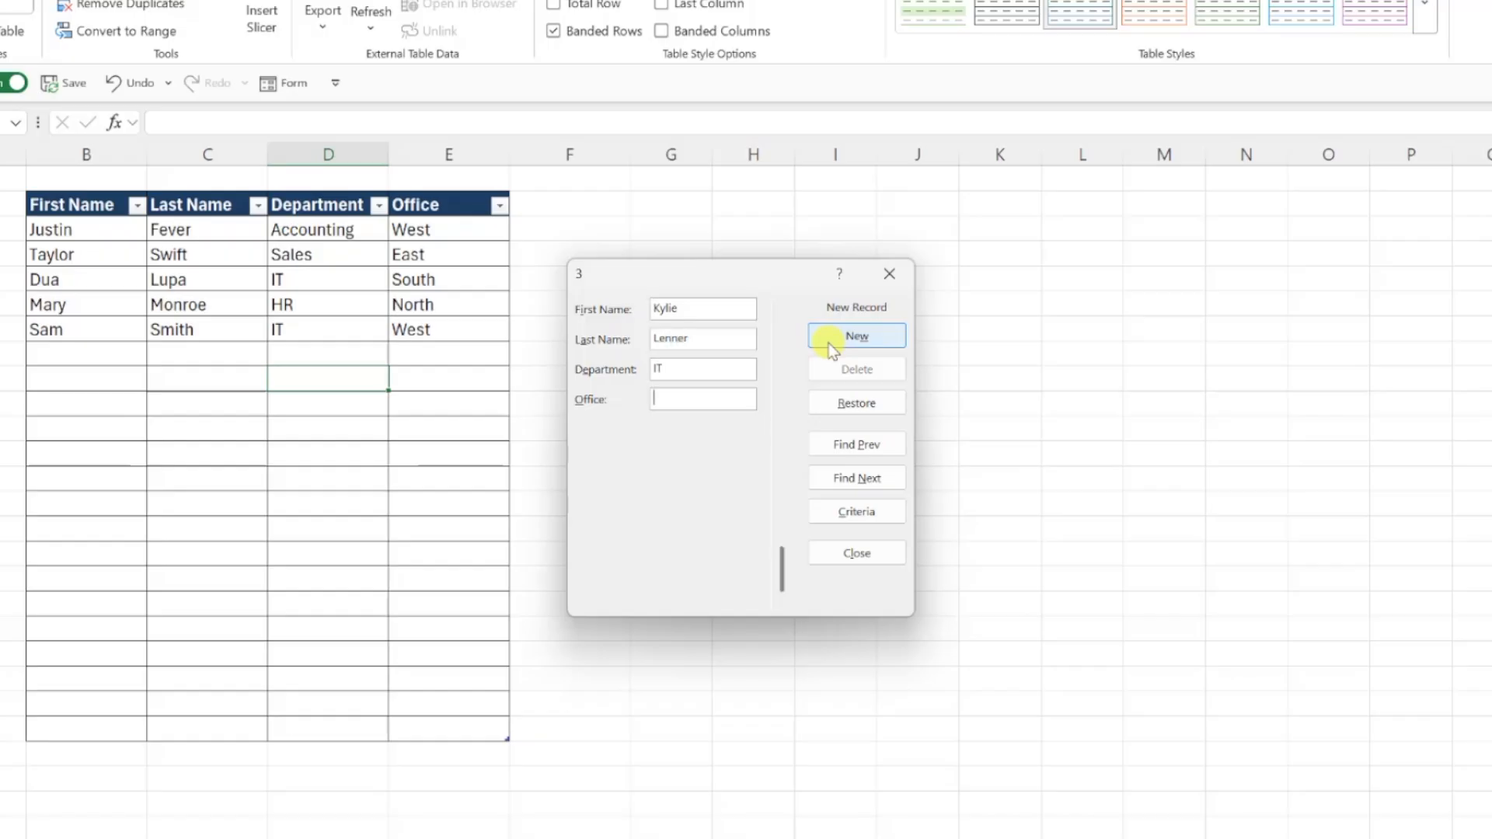
text(North)
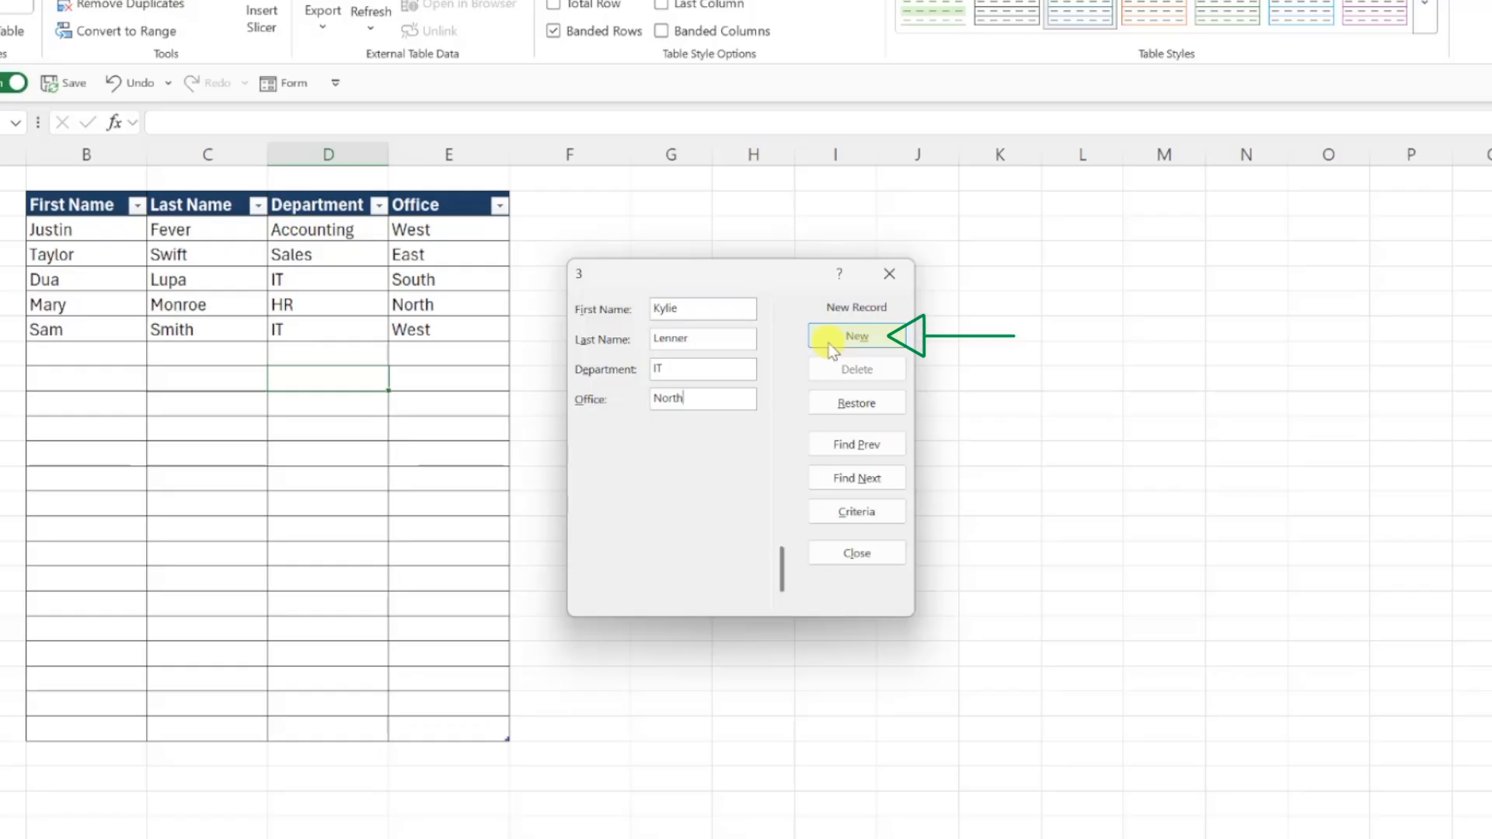
click(855, 336)
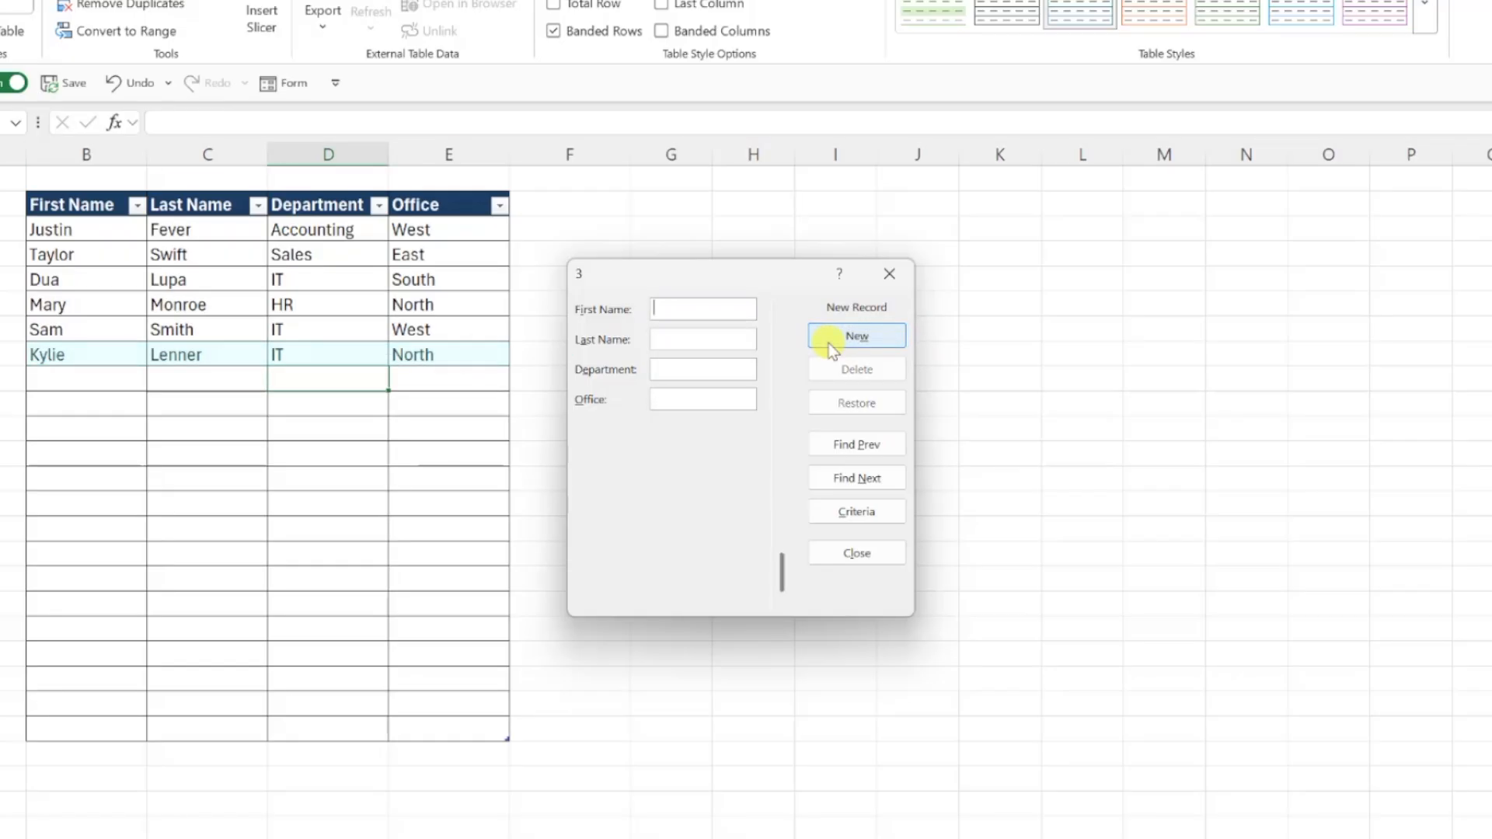
click(855, 336)
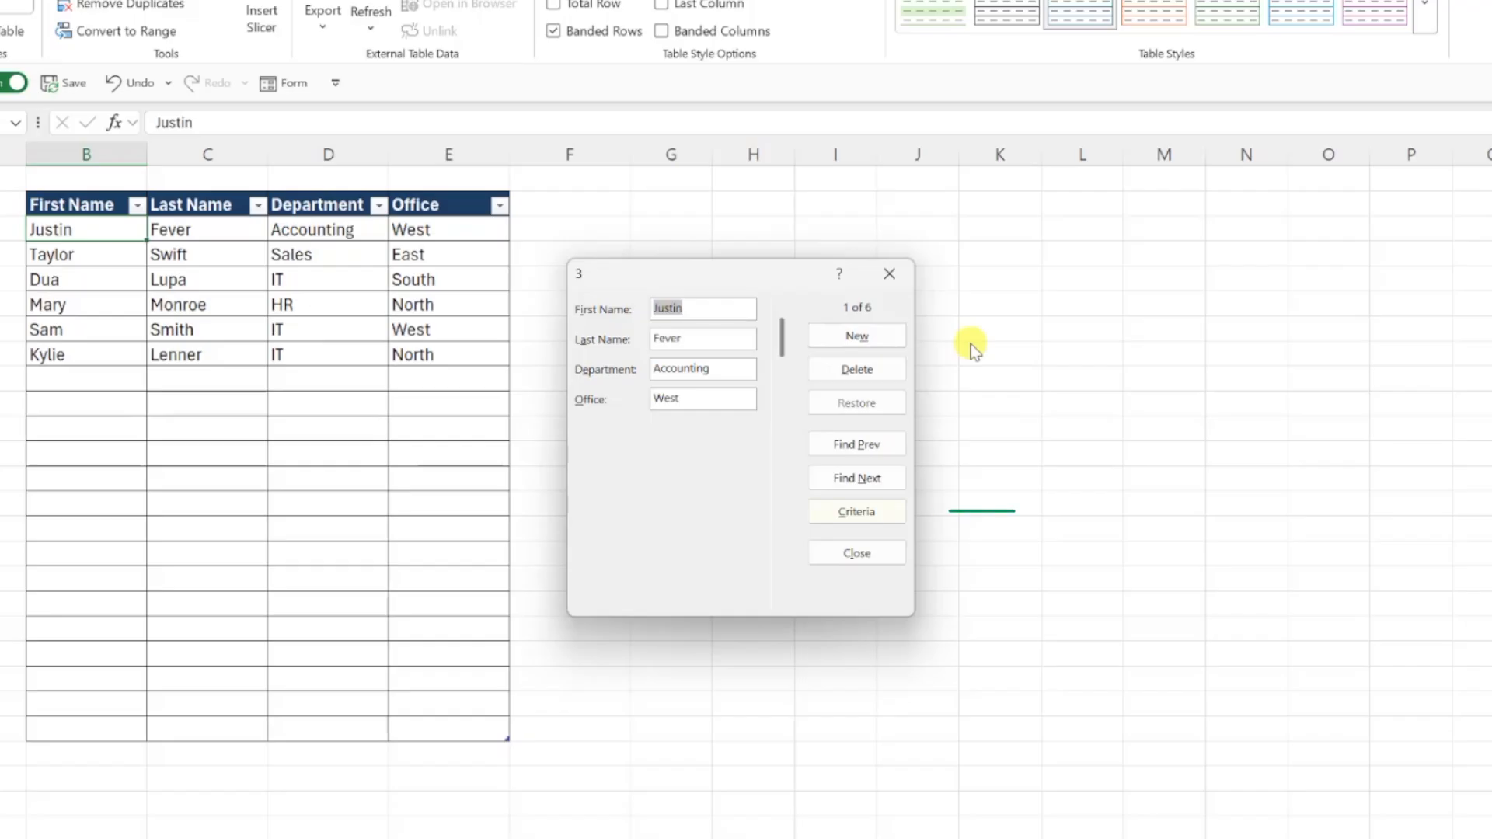
- Search by Criteria for Department IT, find Dua Lupa (3 of 6), then return to record 1
click(855, 512)
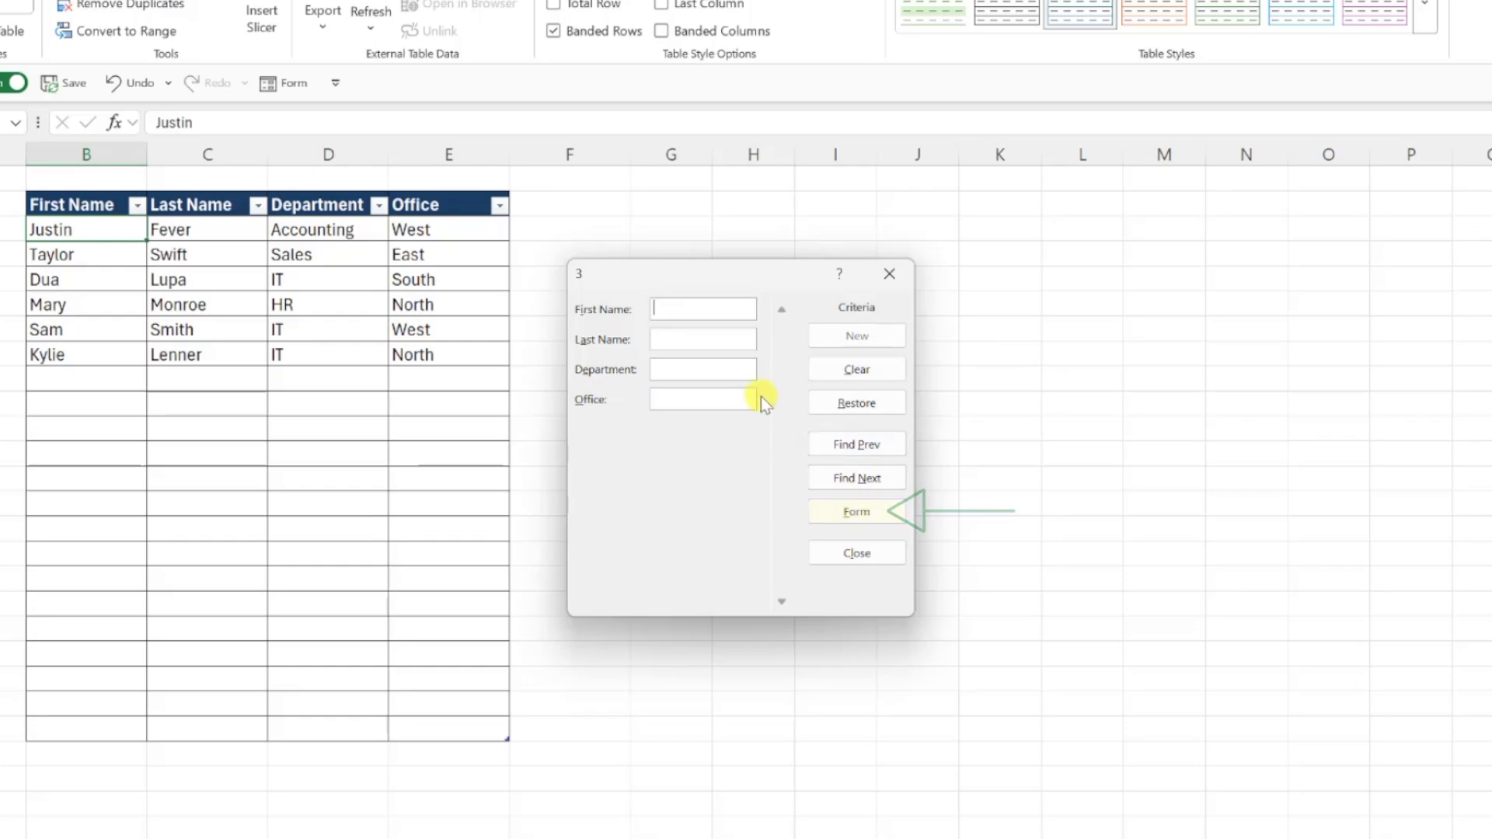
text(IT)
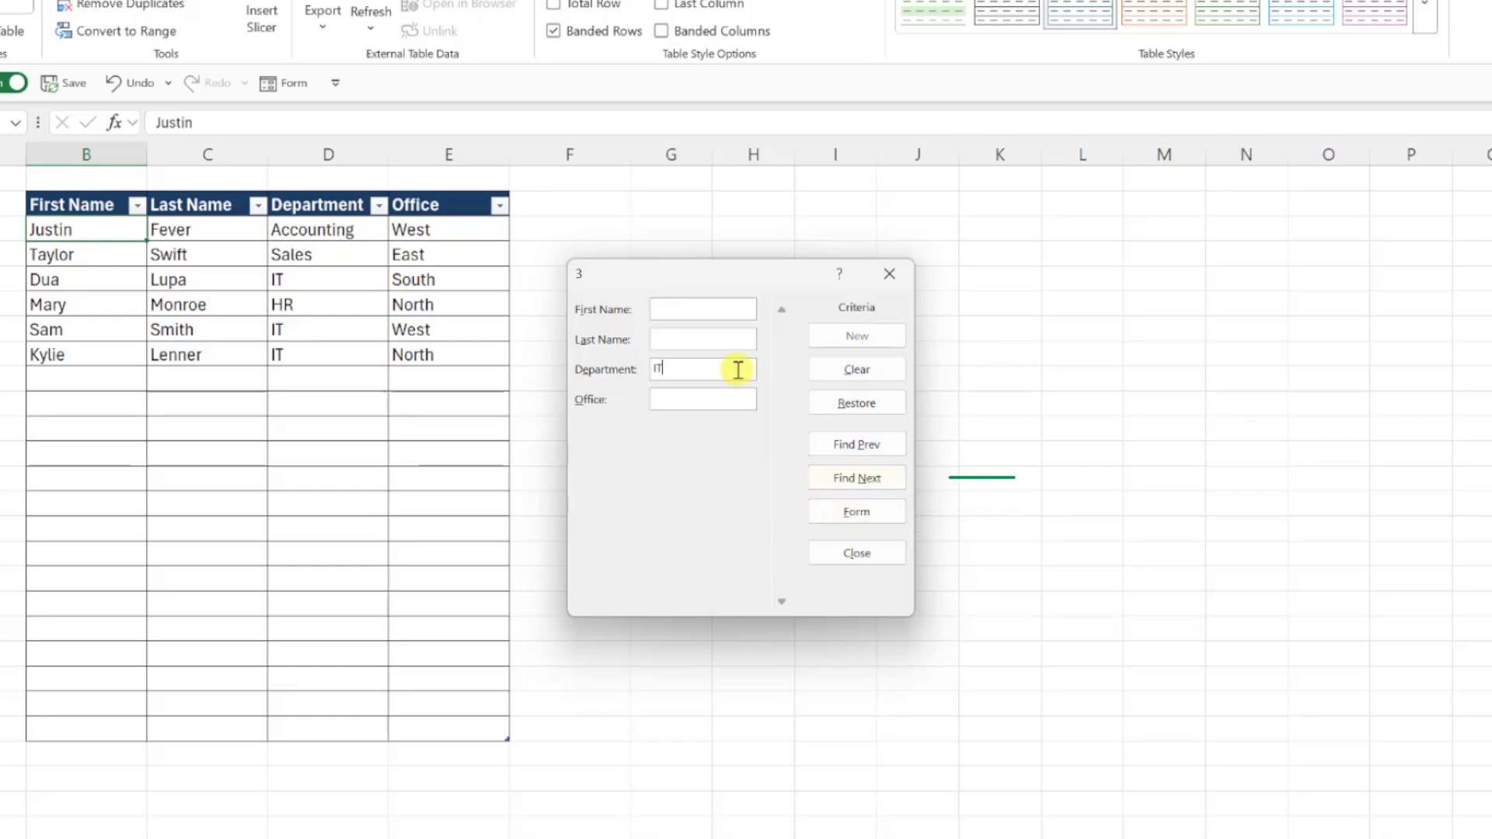
click(855, 477)
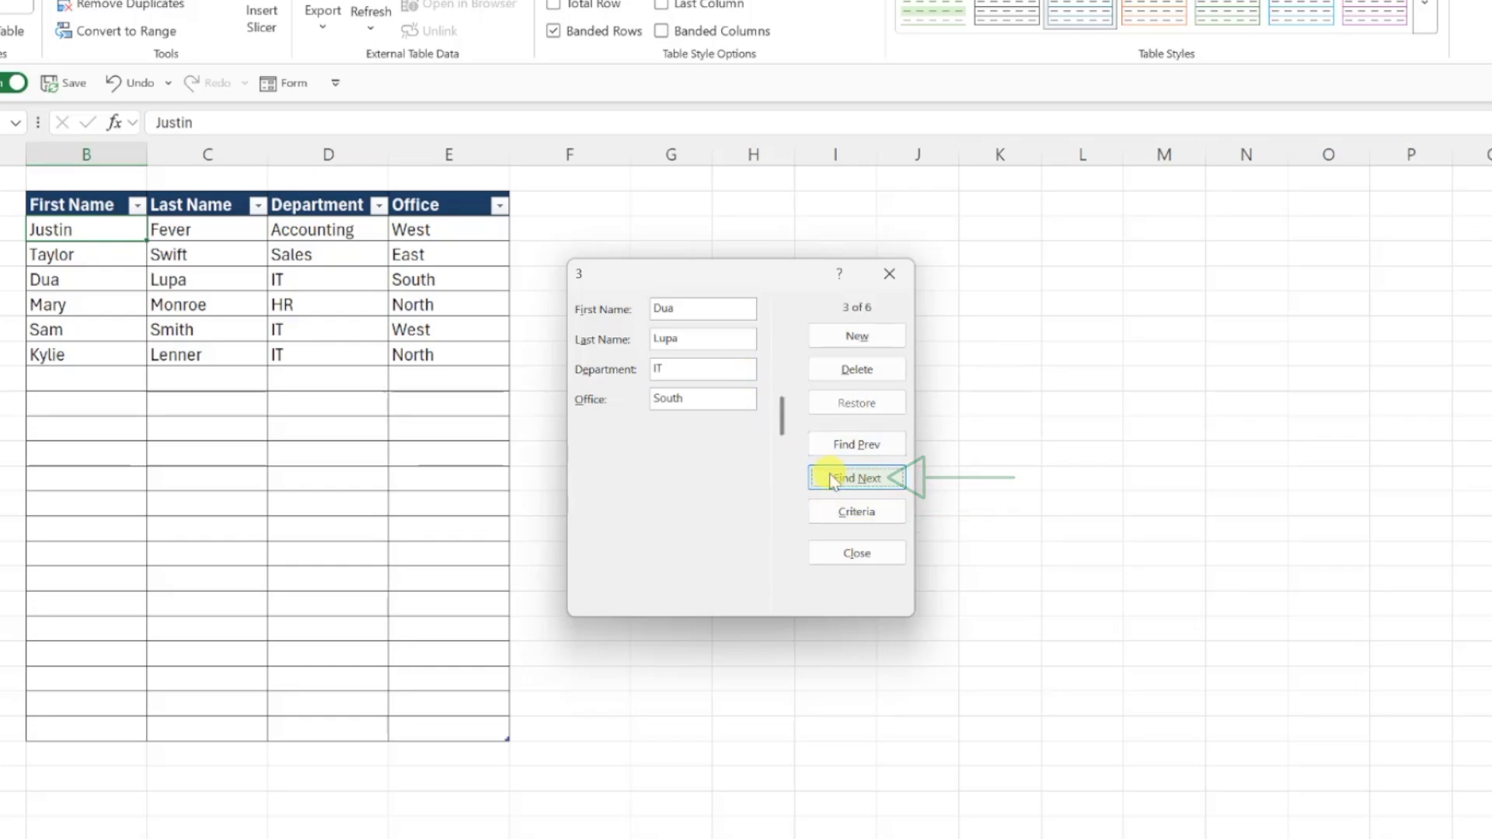
click(854, 477)
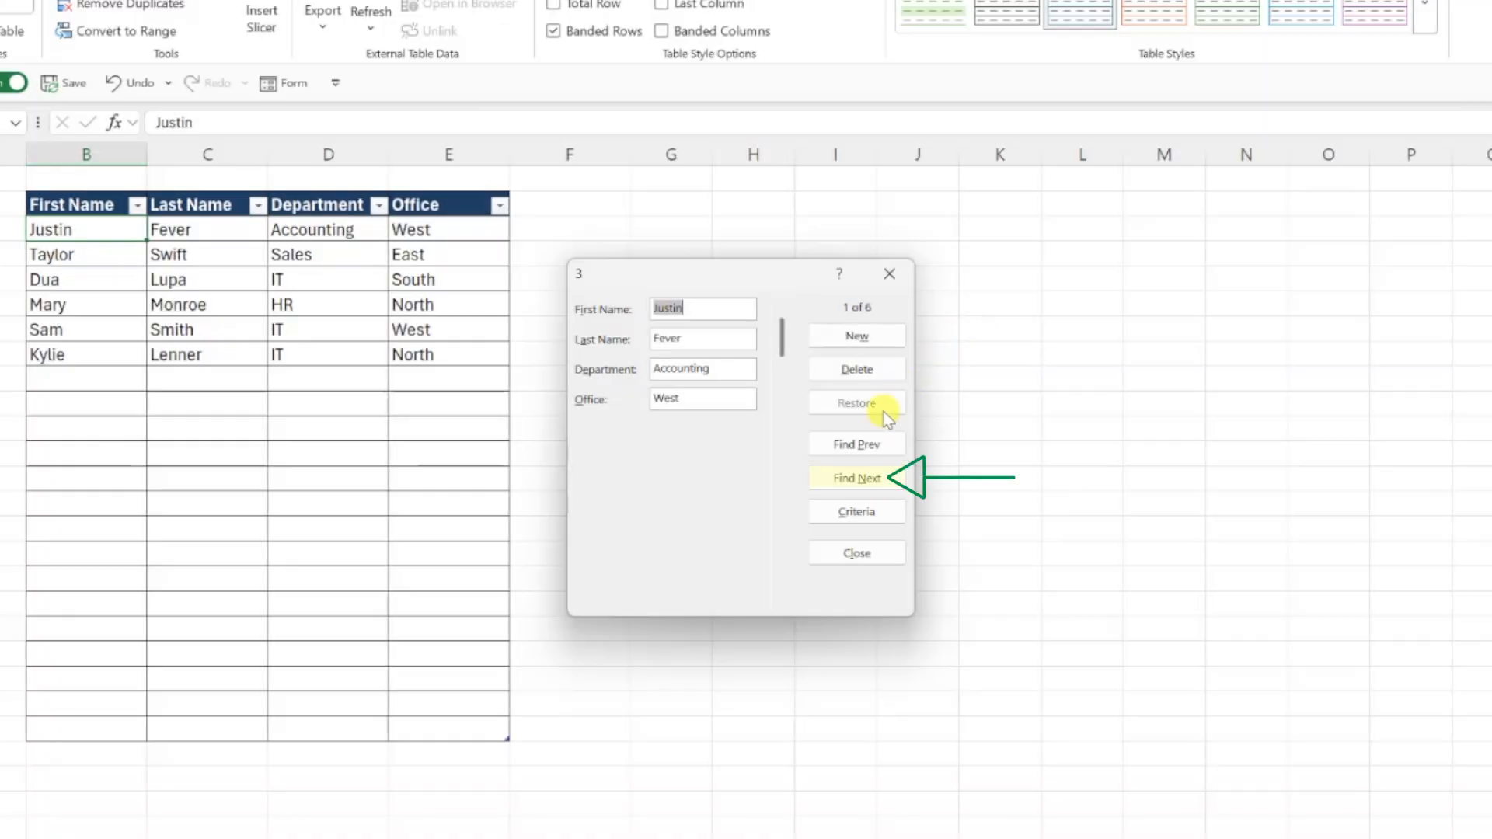
- Save Taylor's last name as SwOOFT, then restore away a later 'Swift' correction and return to record 1
click(855, 477)
text(SwOOF)
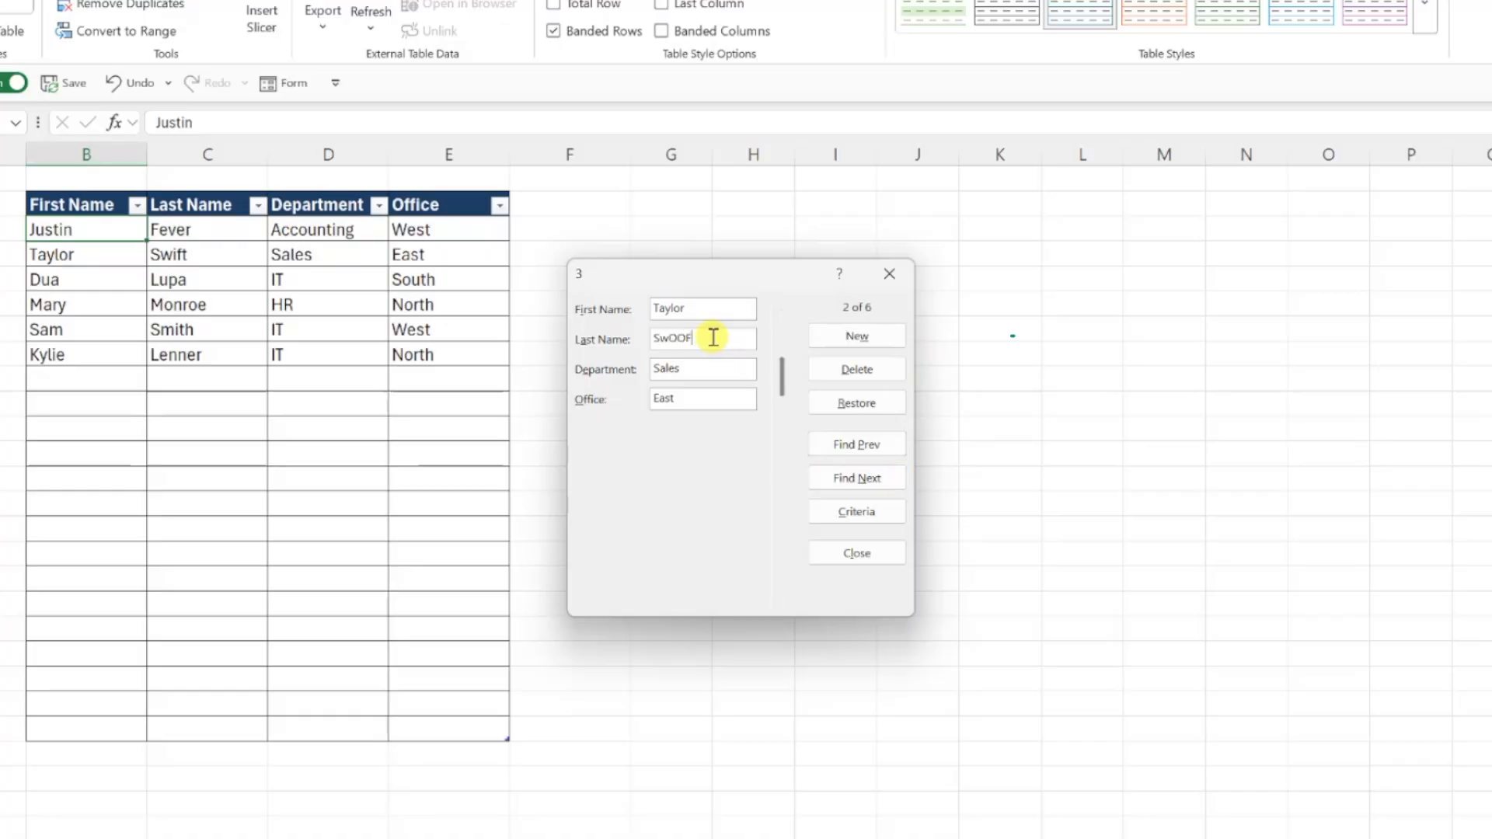
click(855, 336)
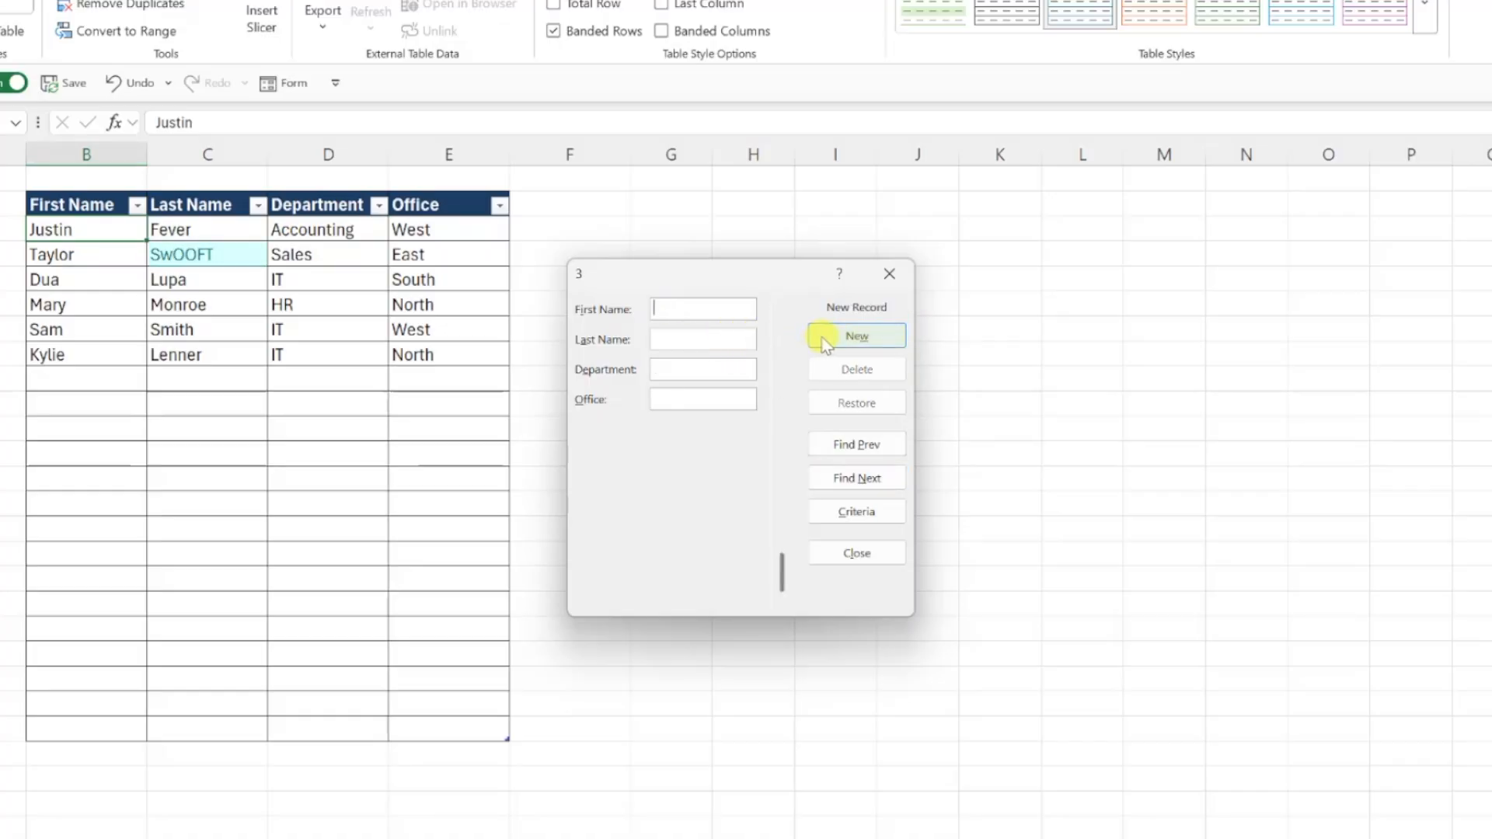
click(855, 477)
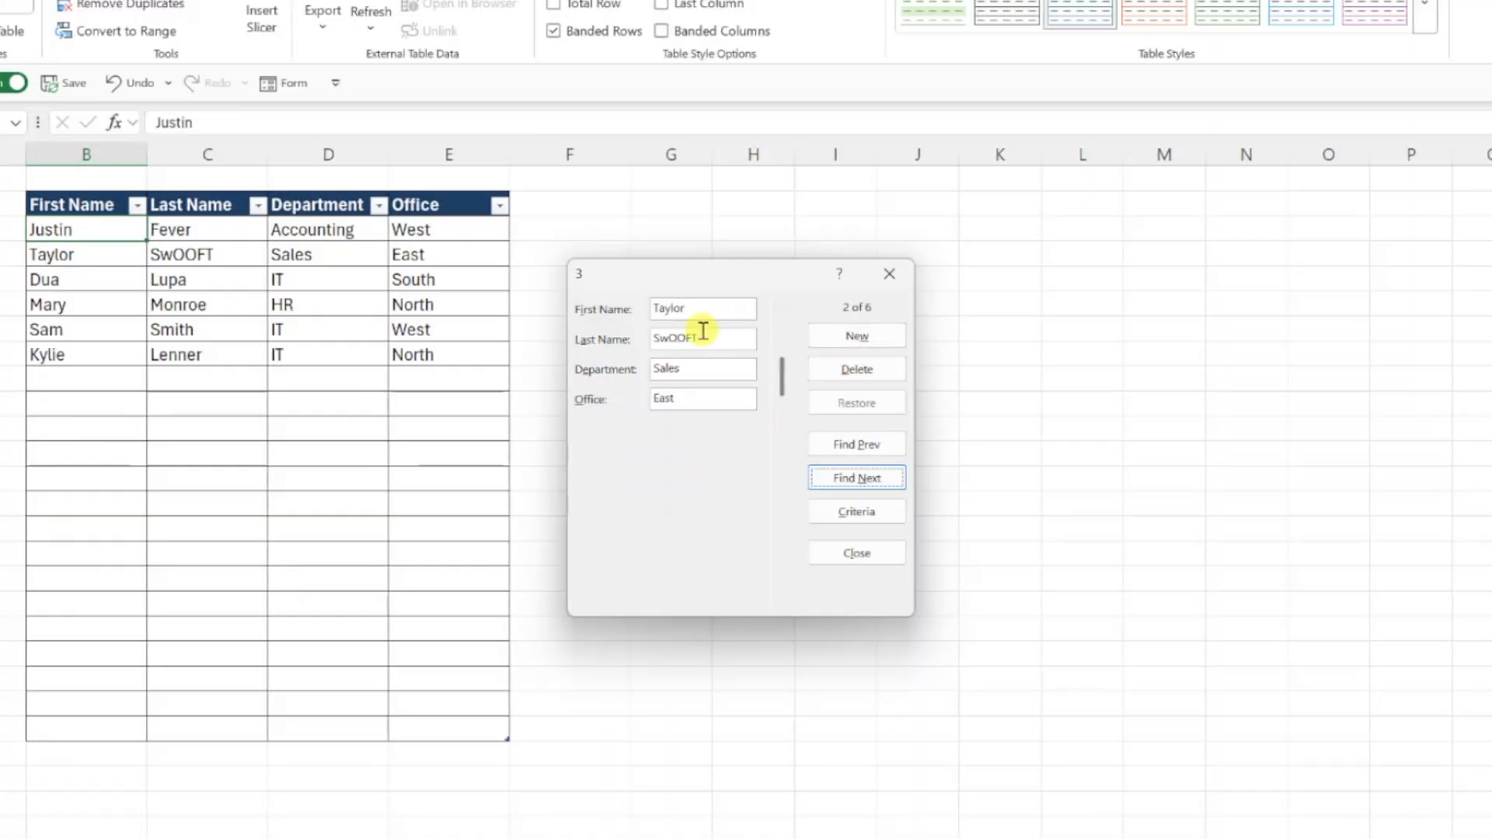
text(Swift)
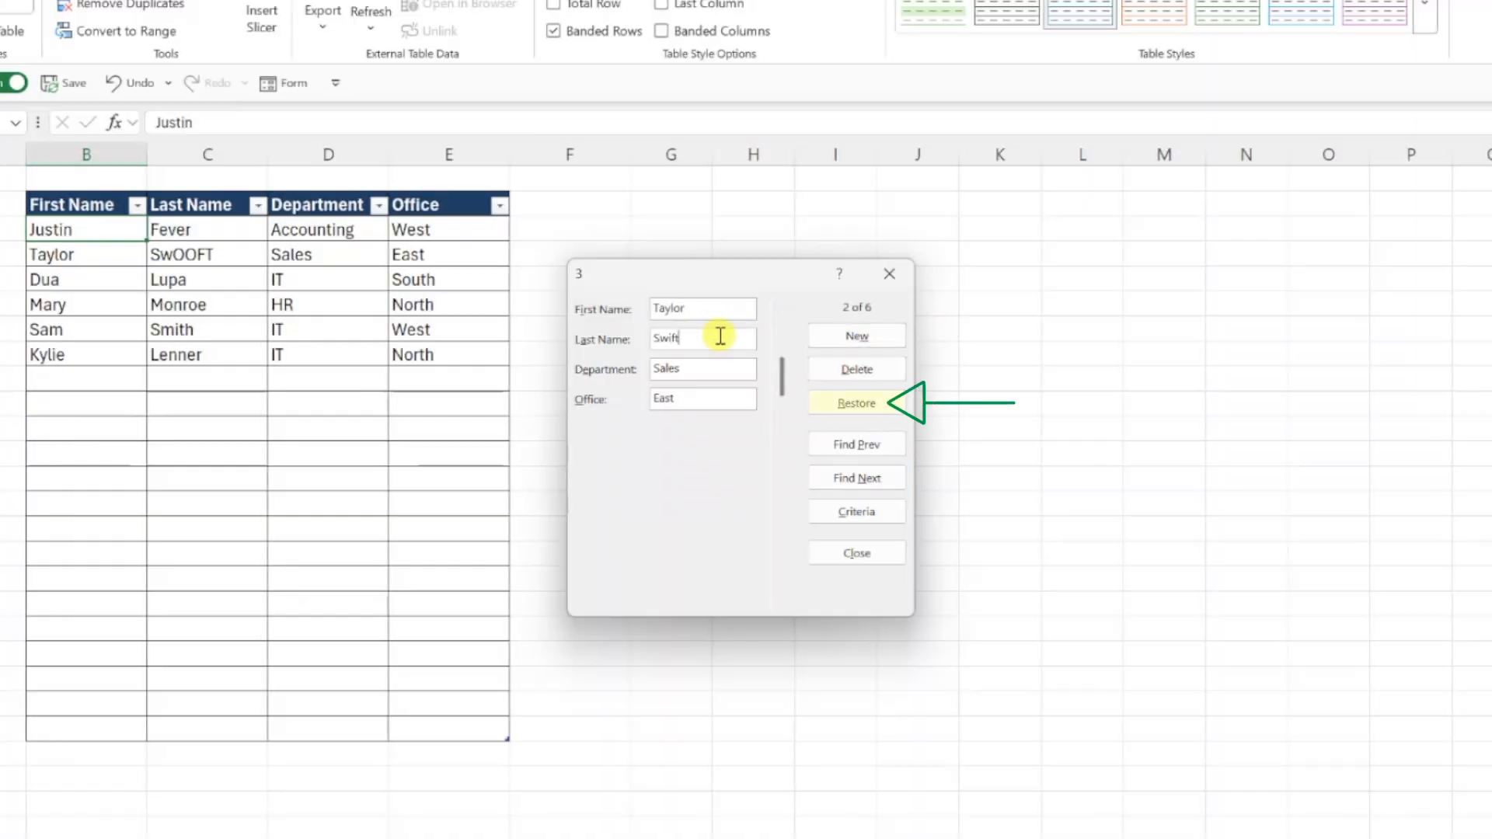
click(855, 401)
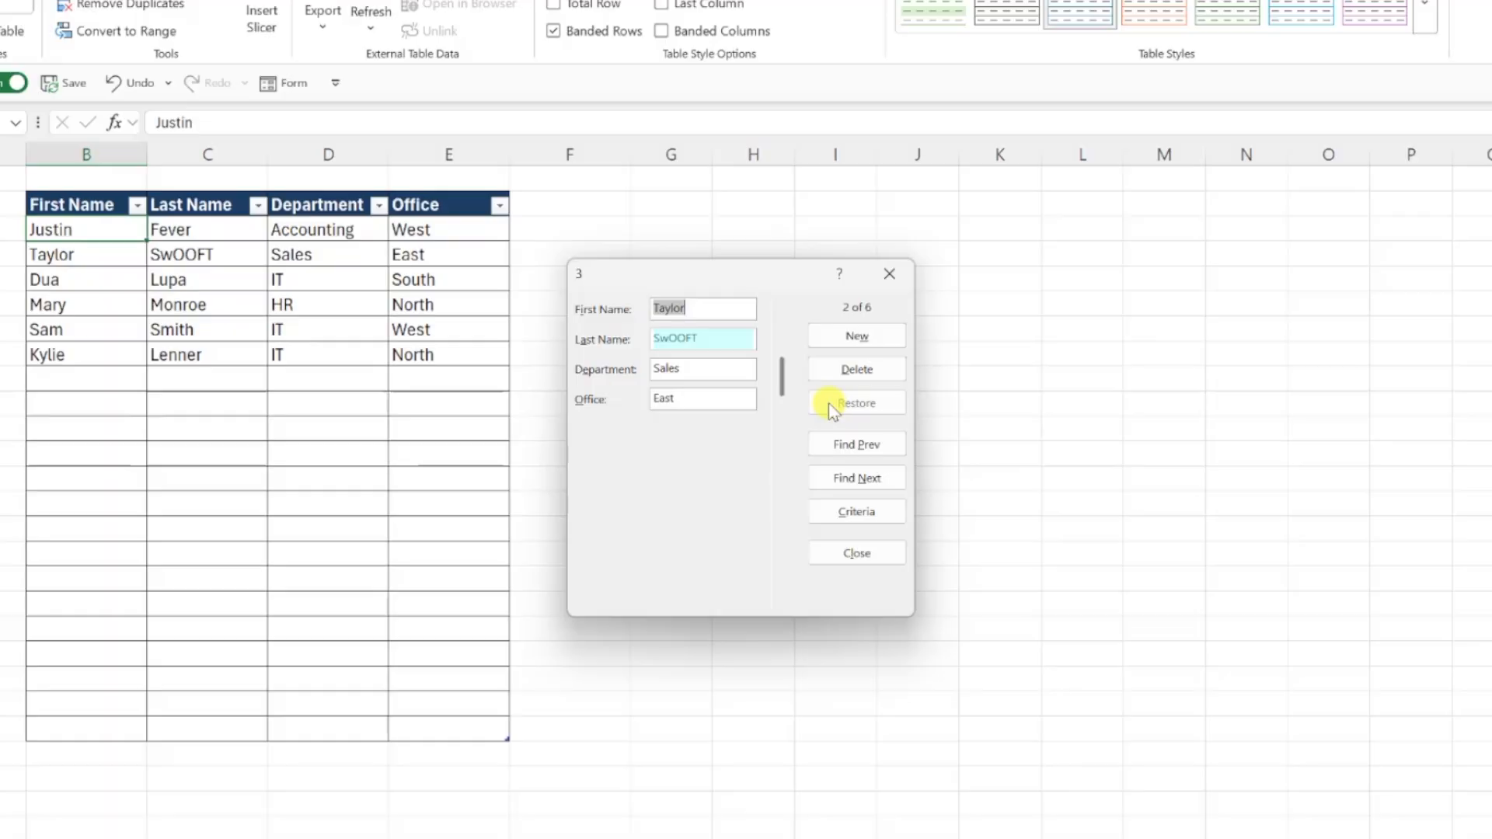
click(855, 443)
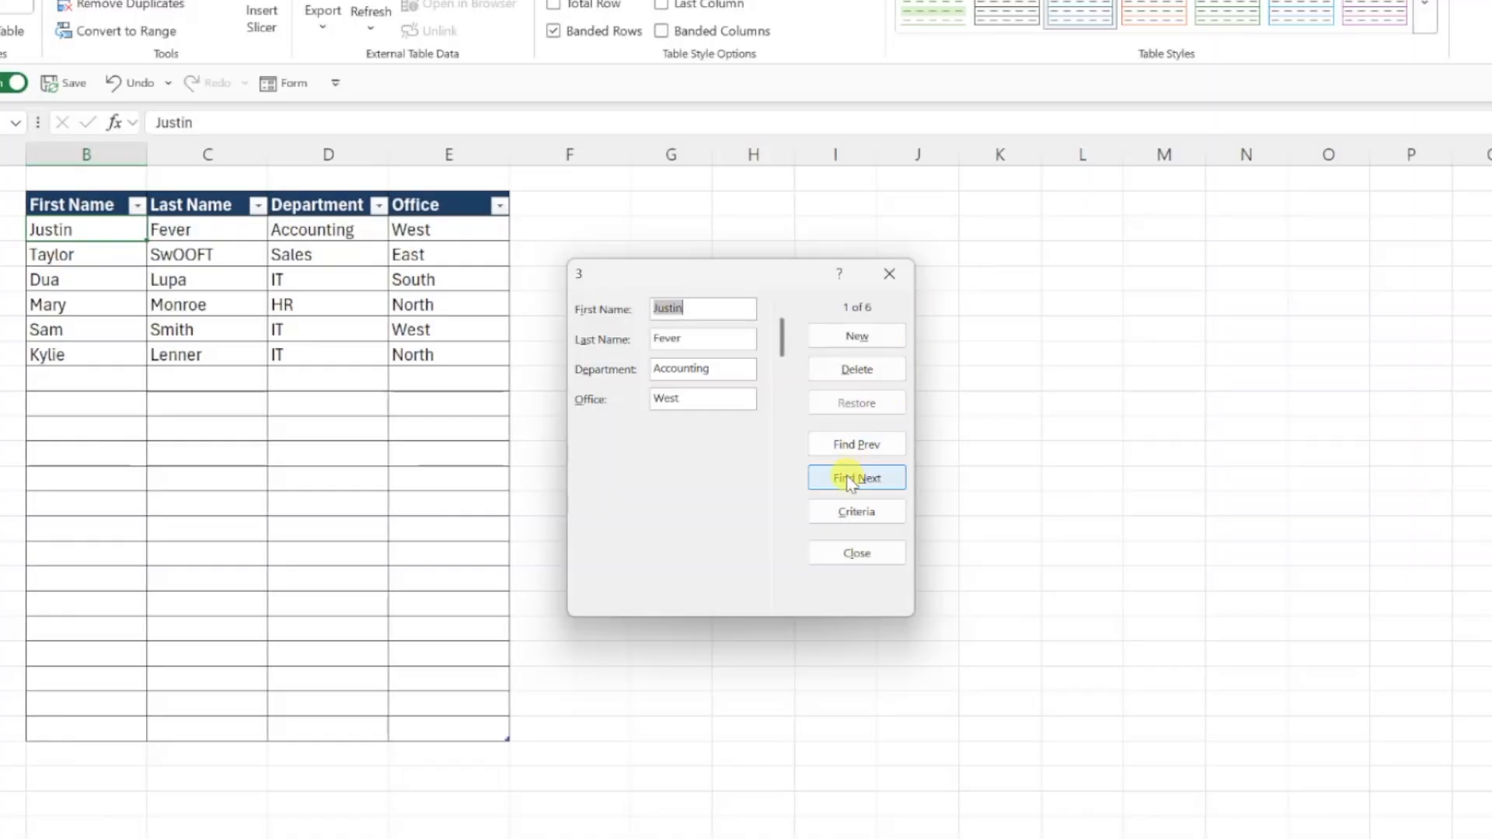
- Delete Taylor SwOOFT's record with confirmation and close the form, leaving five employees
click(854, 370)
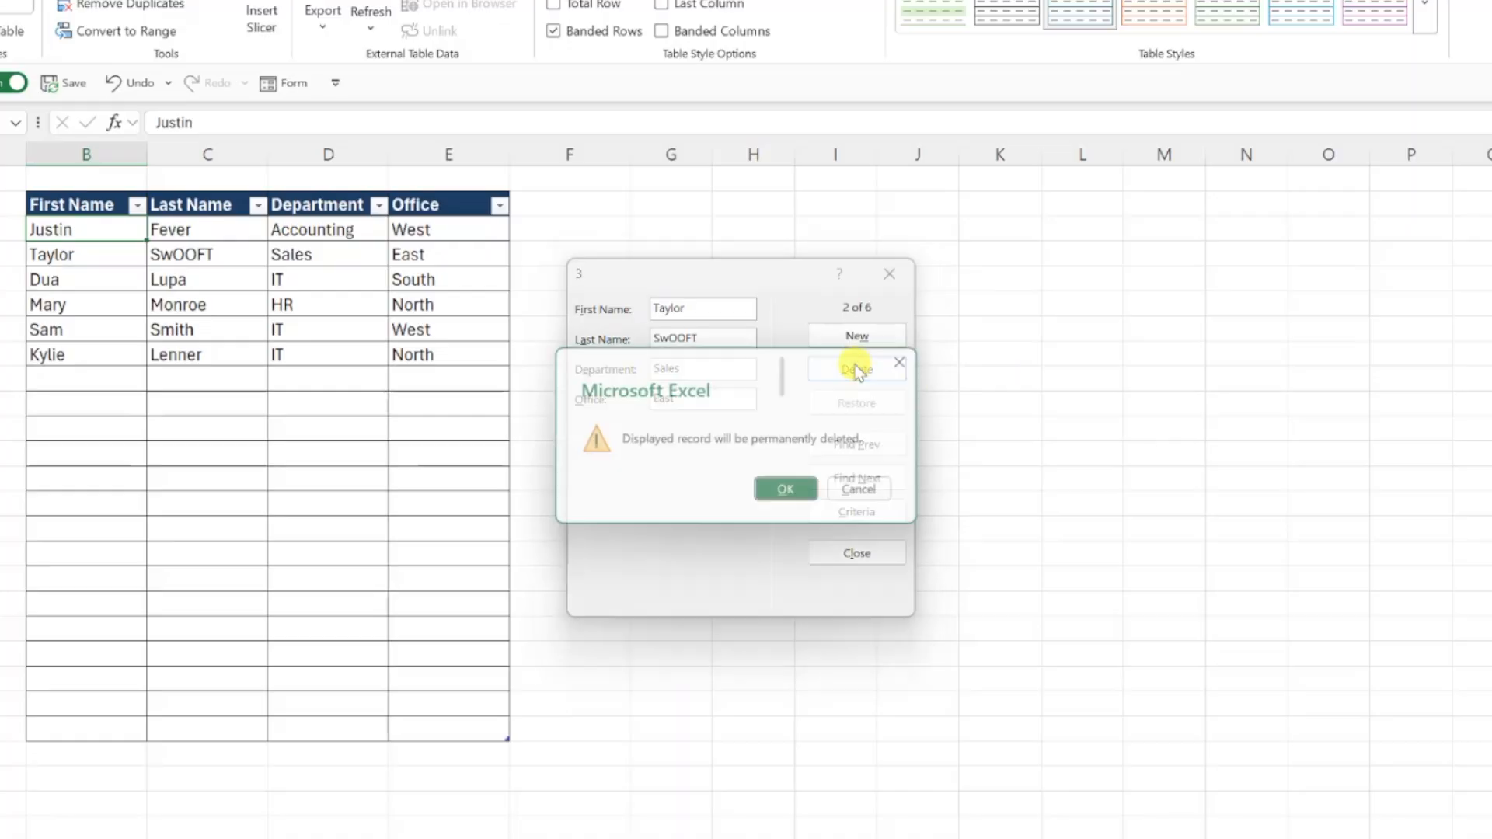
click(785, 488)
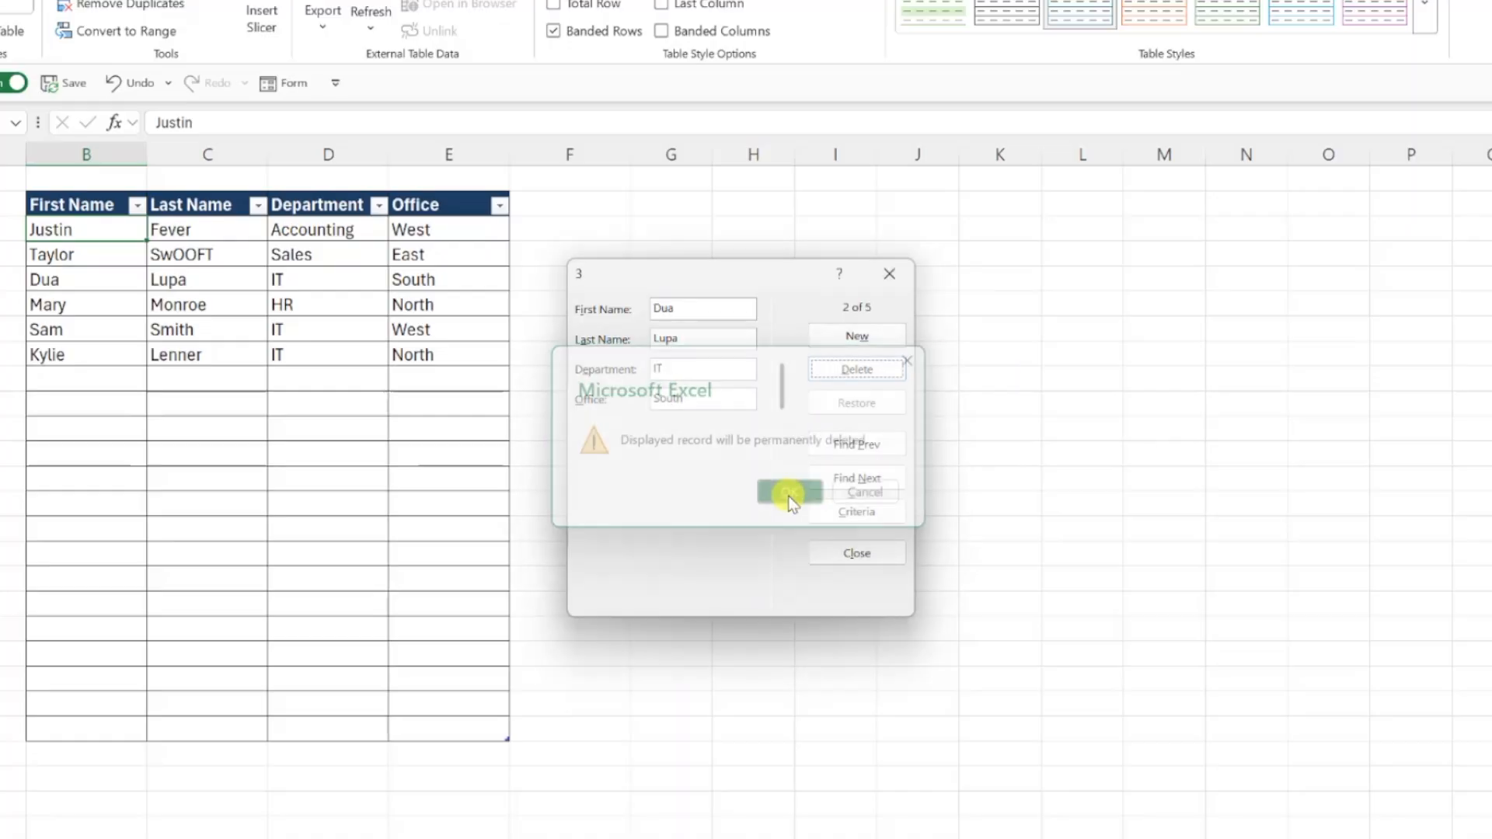
click(789, 493)
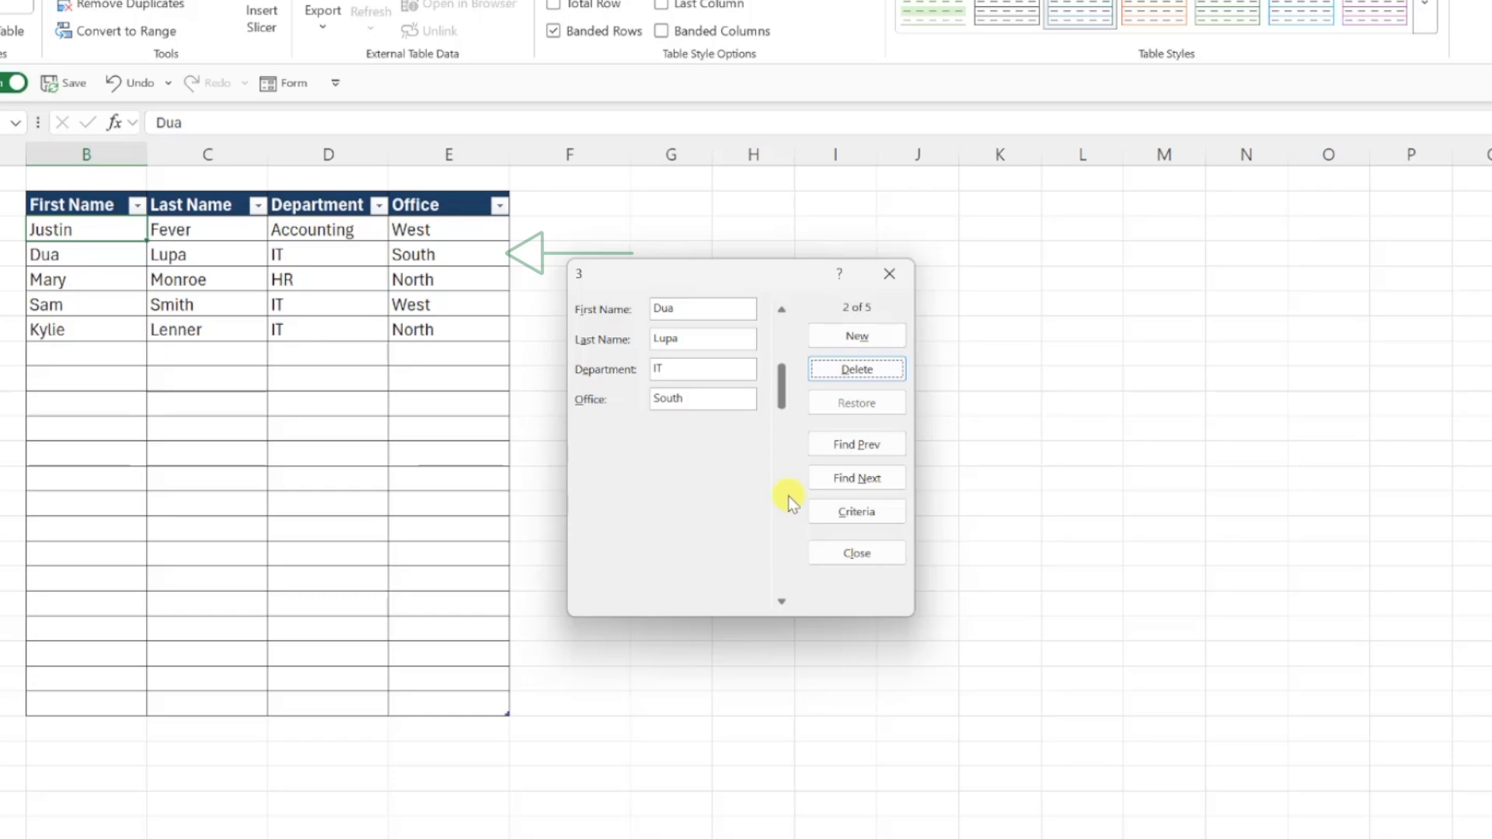
click(855, 554)
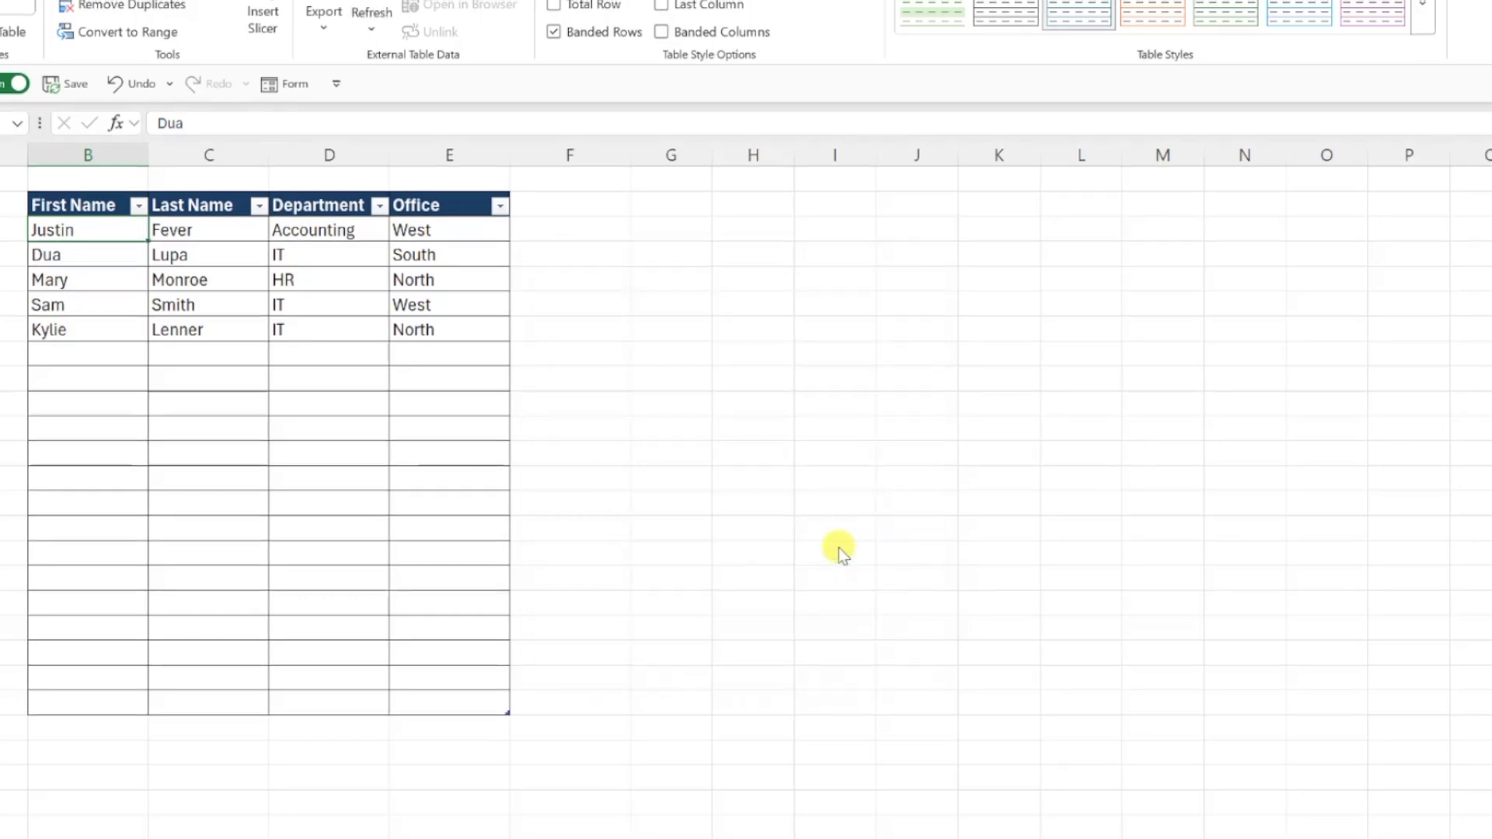